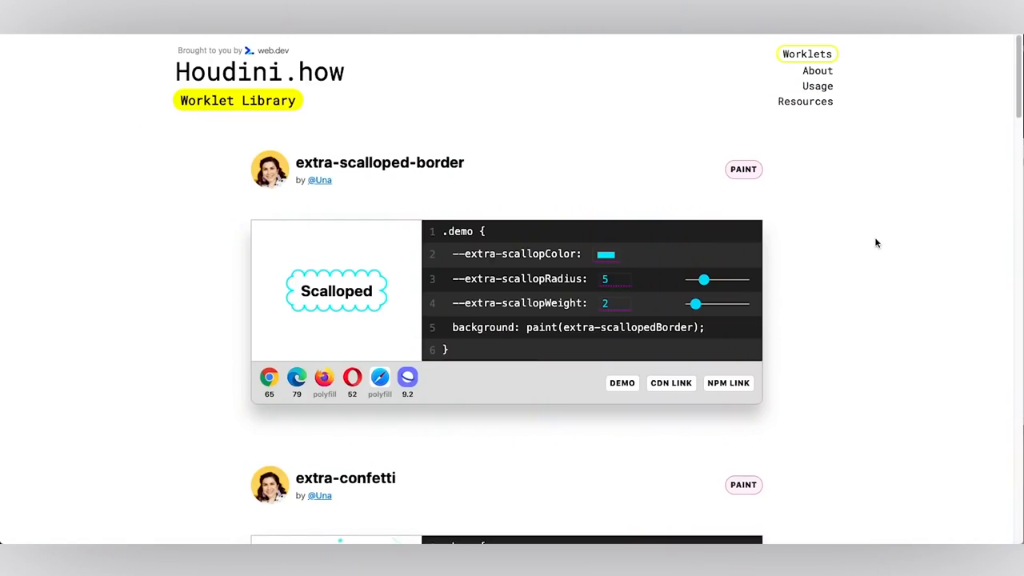
mouse_move(817, 70)
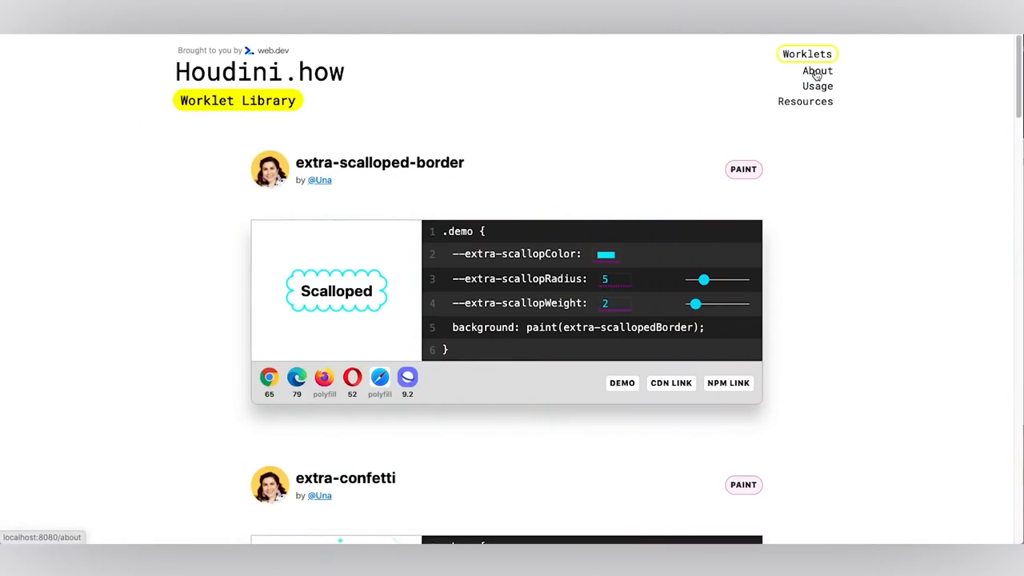
Show the About page's 'Is Houdini ready yet?' browser support table
click(818, 71)
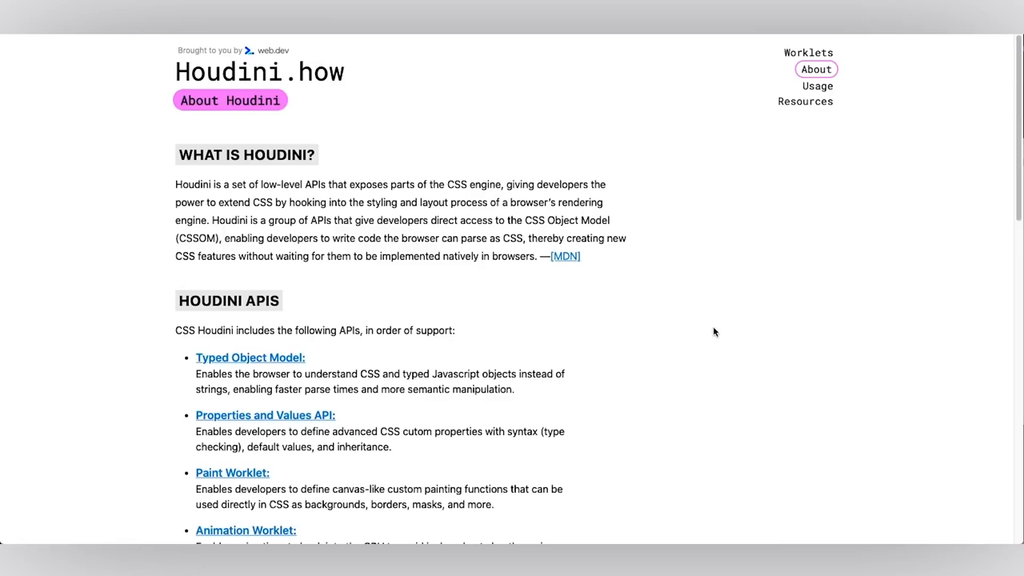
scroll(down, 3)
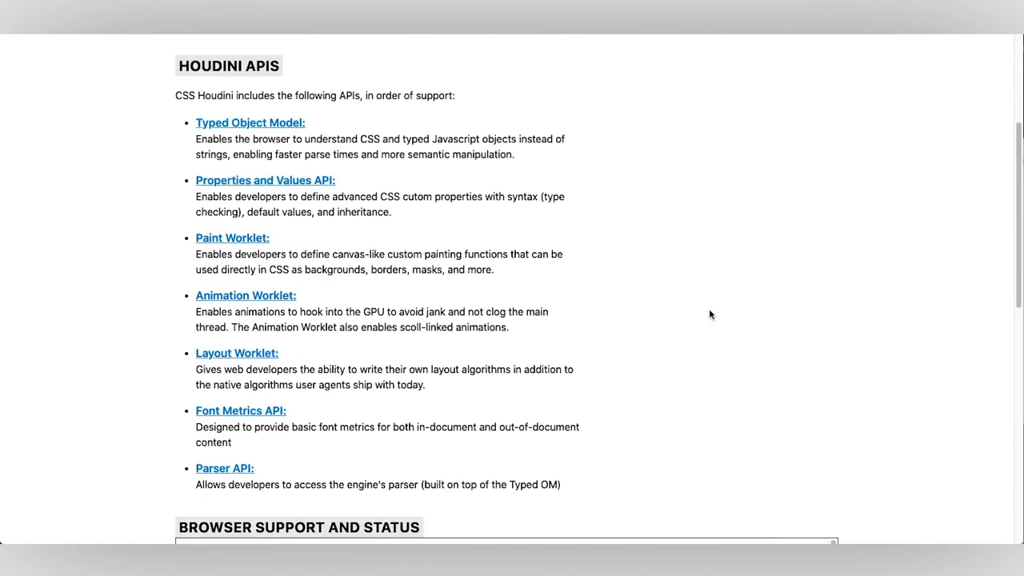
scroll(down, 3)
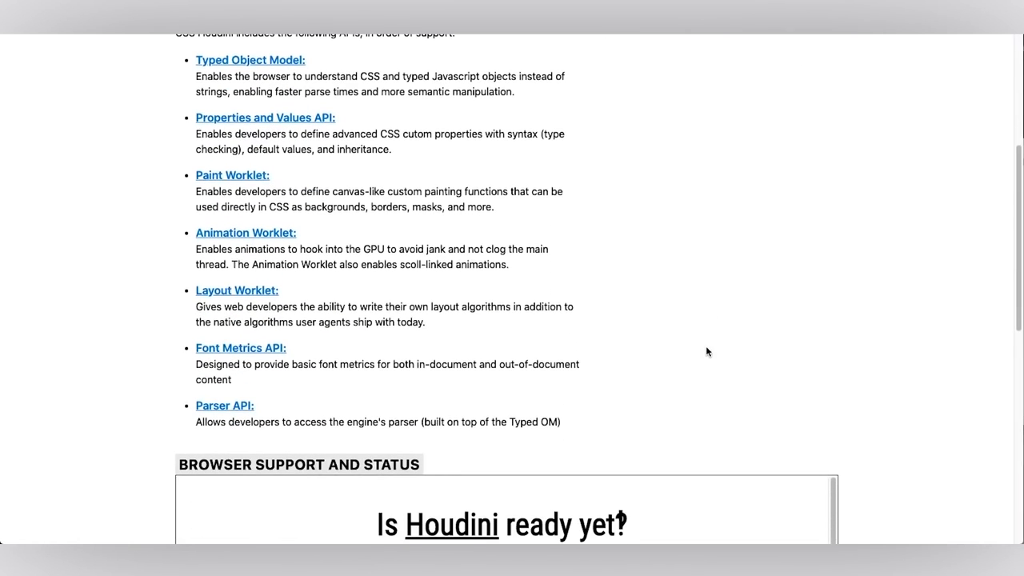
scroll(down, 3)
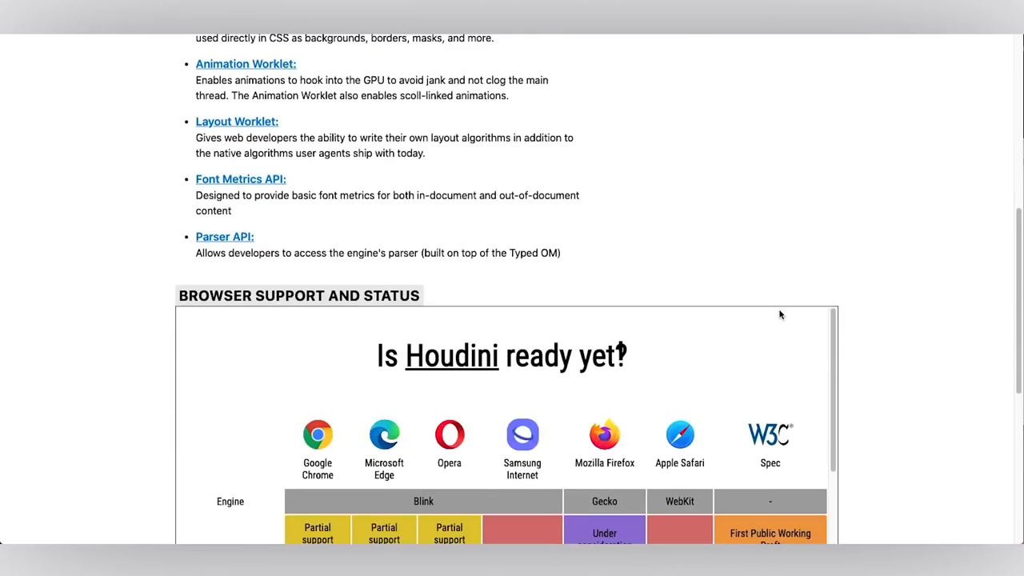
scroll(down, 3)
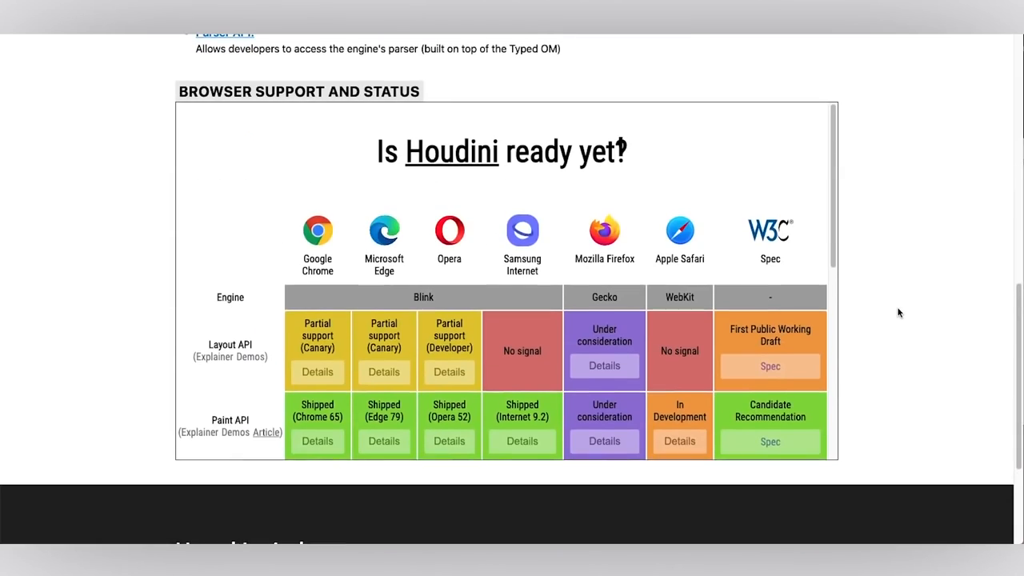
scroll(down, 3)
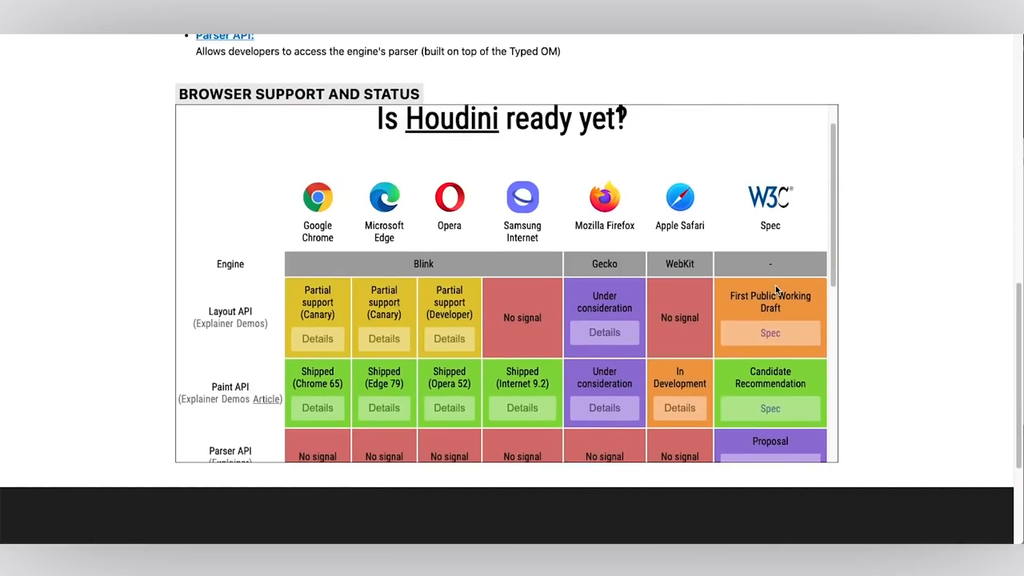
scroll(down, 3)
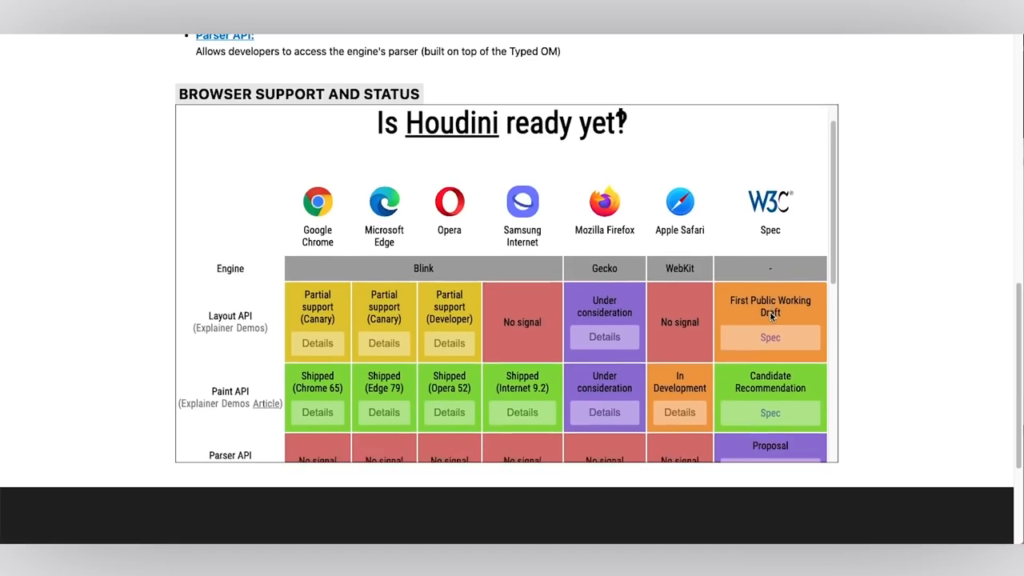
scroll(down, 3)
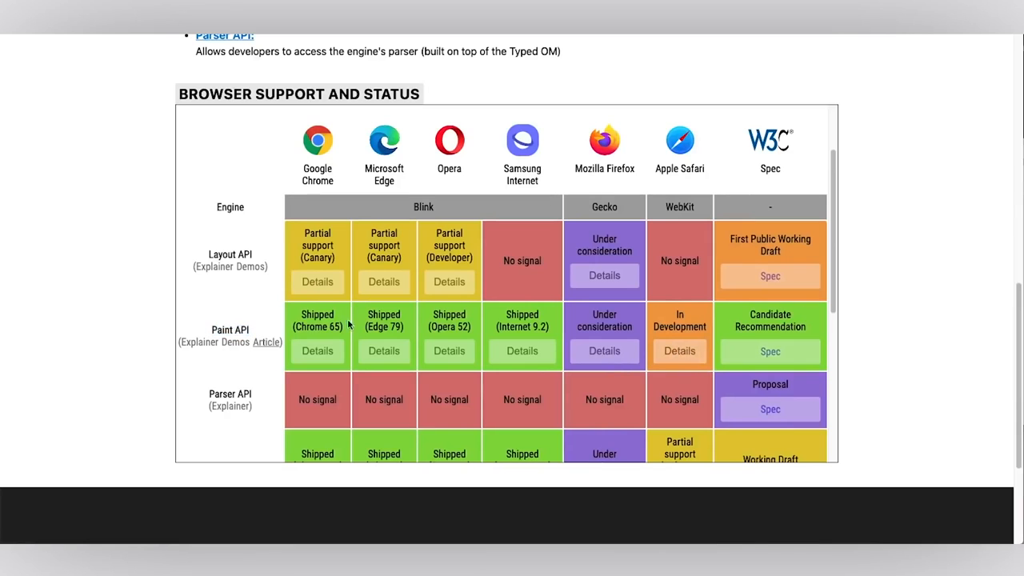
scroll(down, 3)
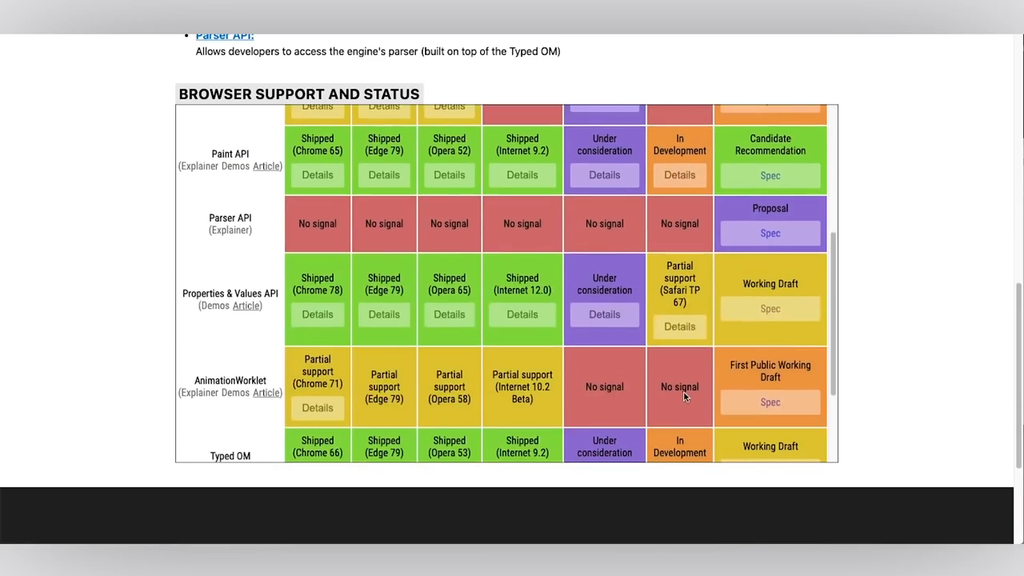
scroll(down, 3)
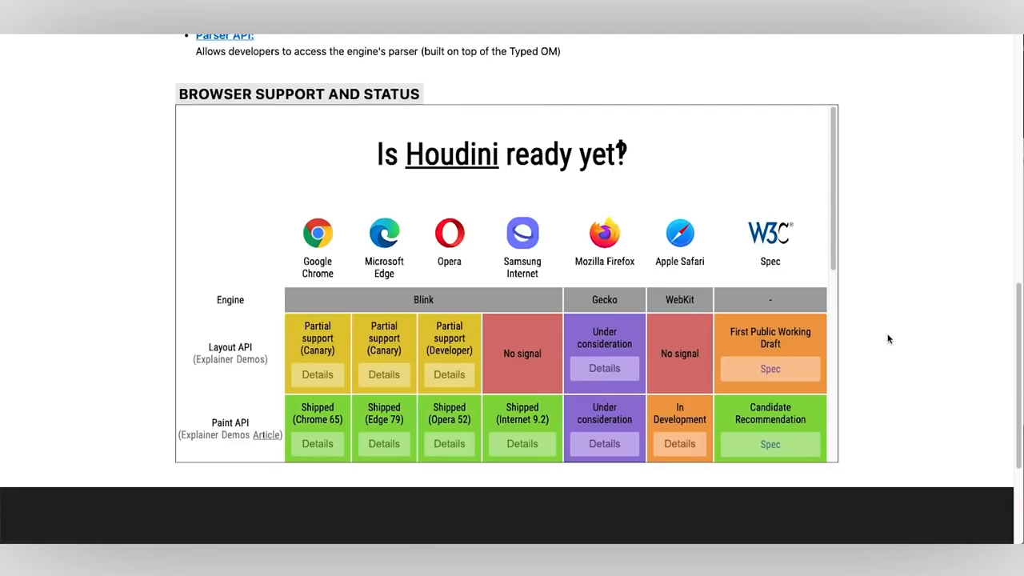
Back in the Worklet Library, thicken the scalloped border weight to 6
click(816, 69)
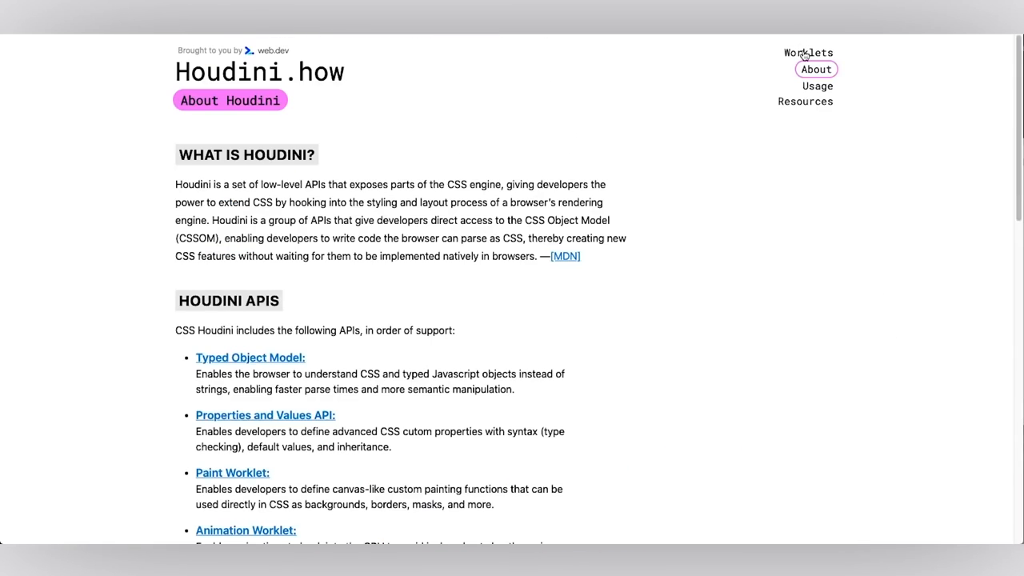
click(808, 53)
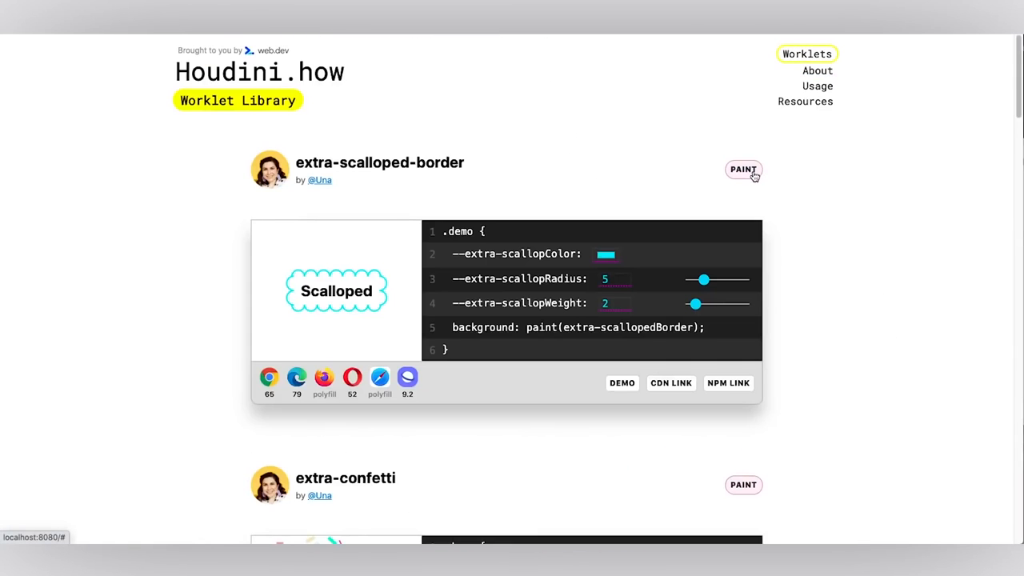
mouse_move(691, 193)
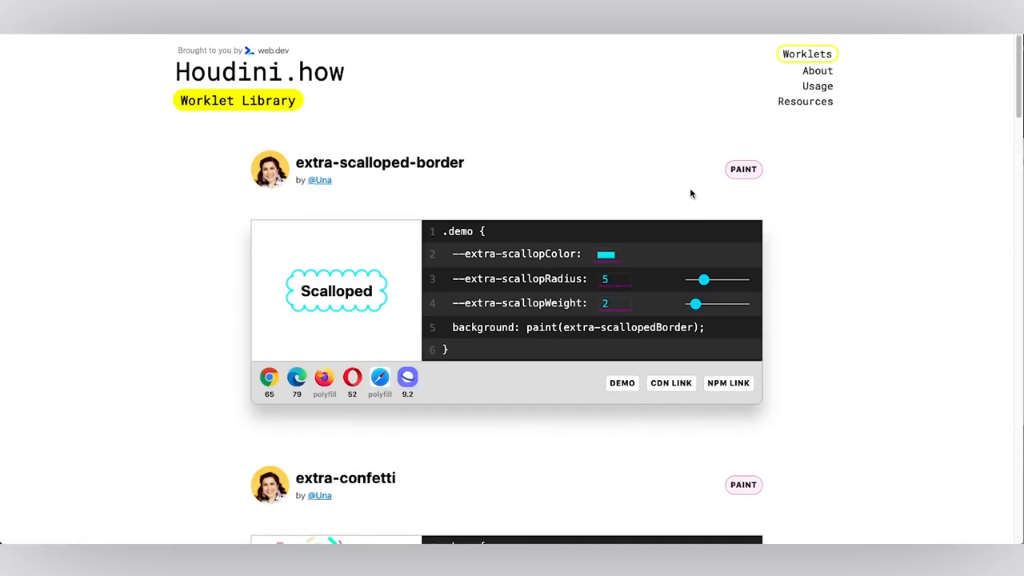
click(604, 253)
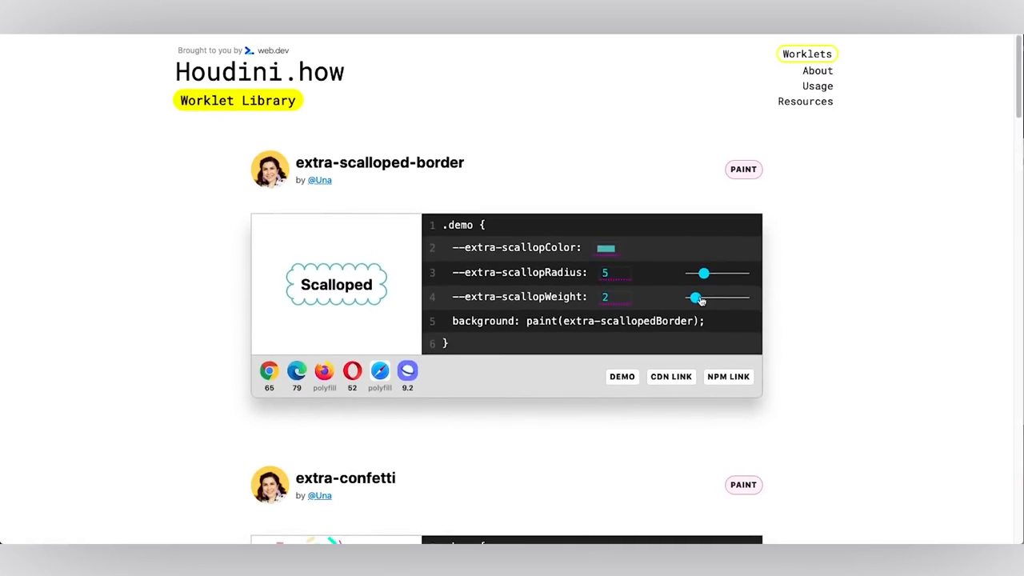
drag(696, 298, 705, 301)
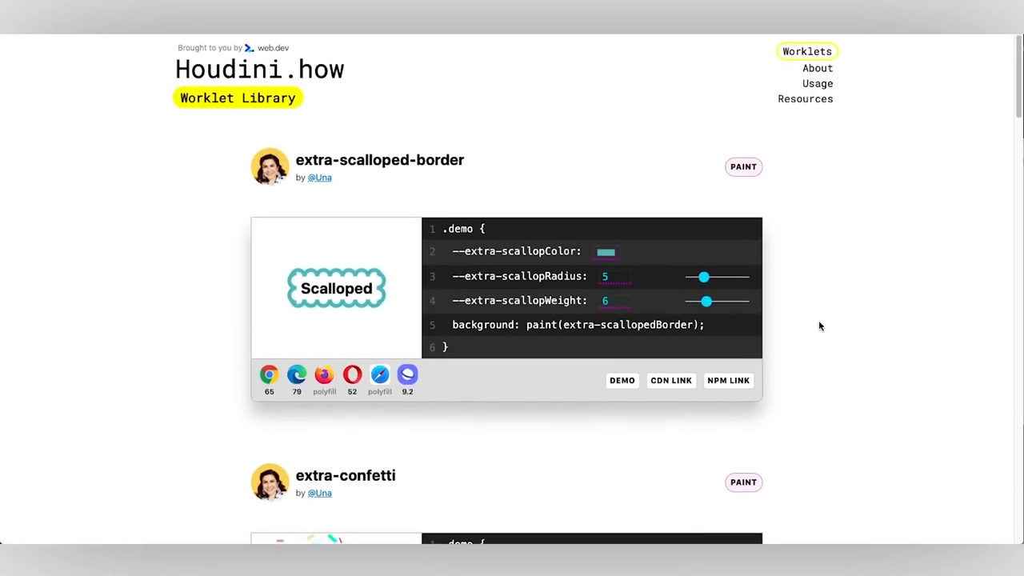
Raise the confetti count to 109 with more length variance
scroll(down, 3)
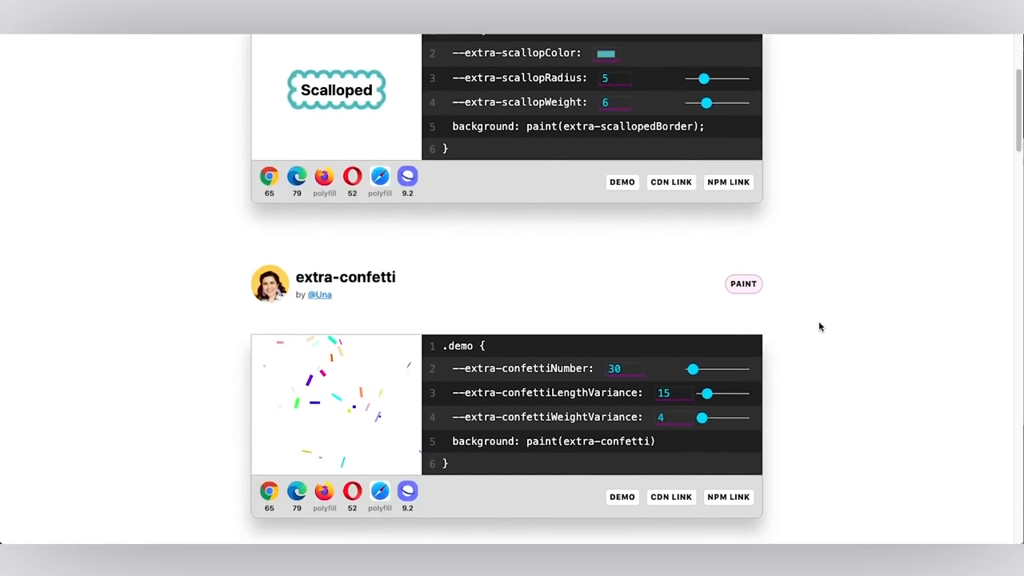
drag(693, 368, 714, 352)
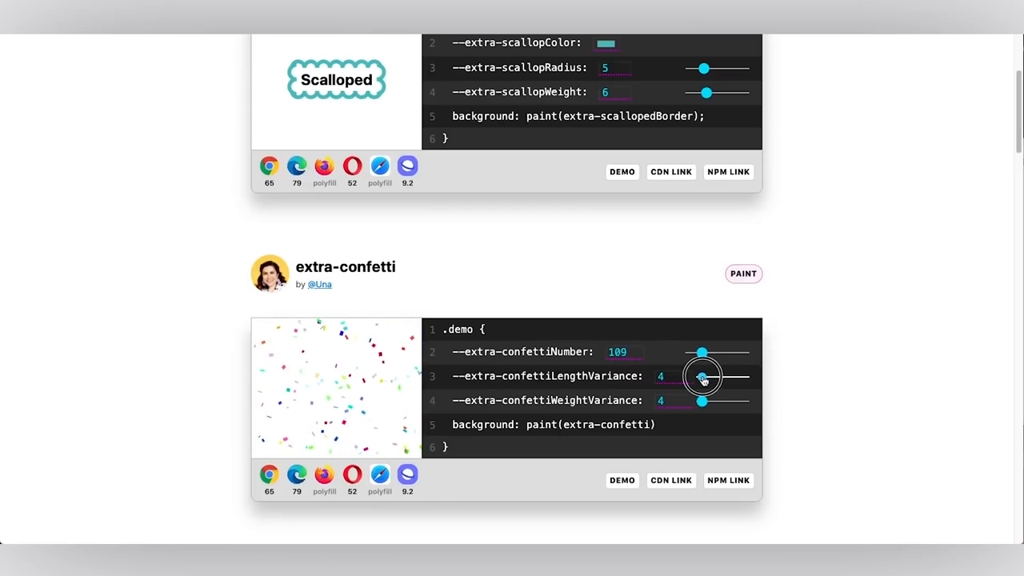
drag(702, 376, 723, 376)
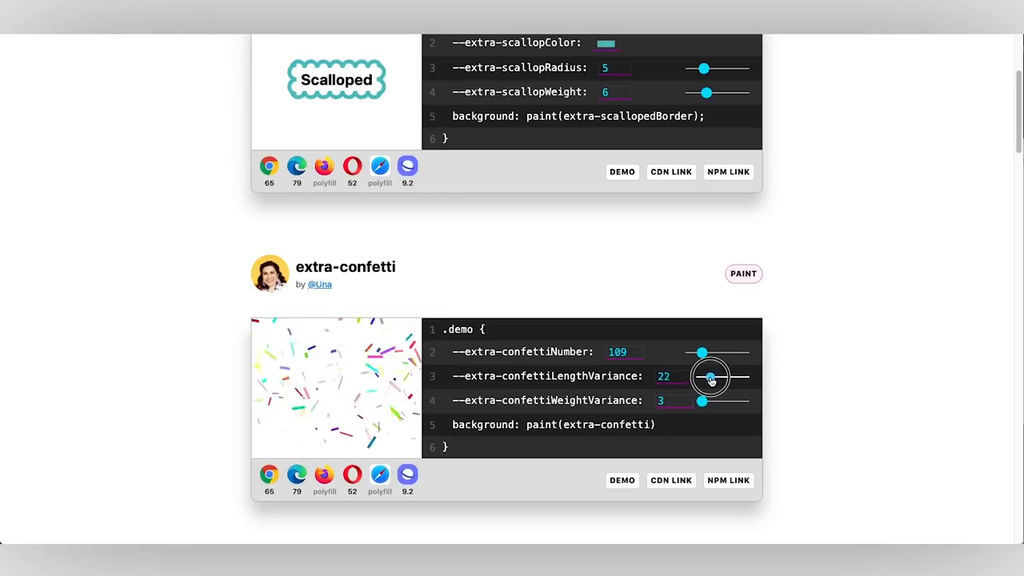
Set the extra-underline demo to 10 underlines, width 5 and spread 2
scroll(down, 3)
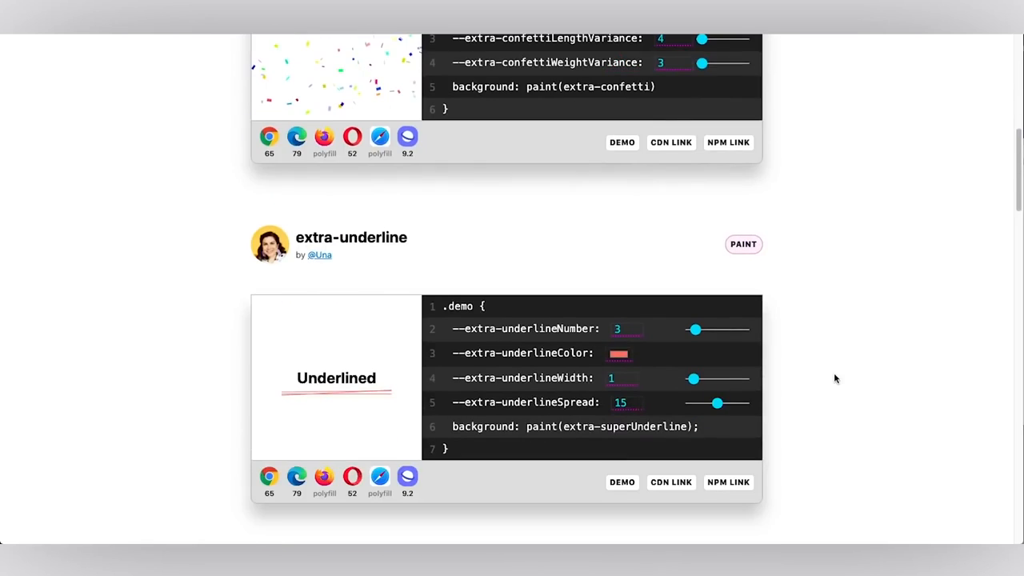
drag(695, 330, 726, 298)
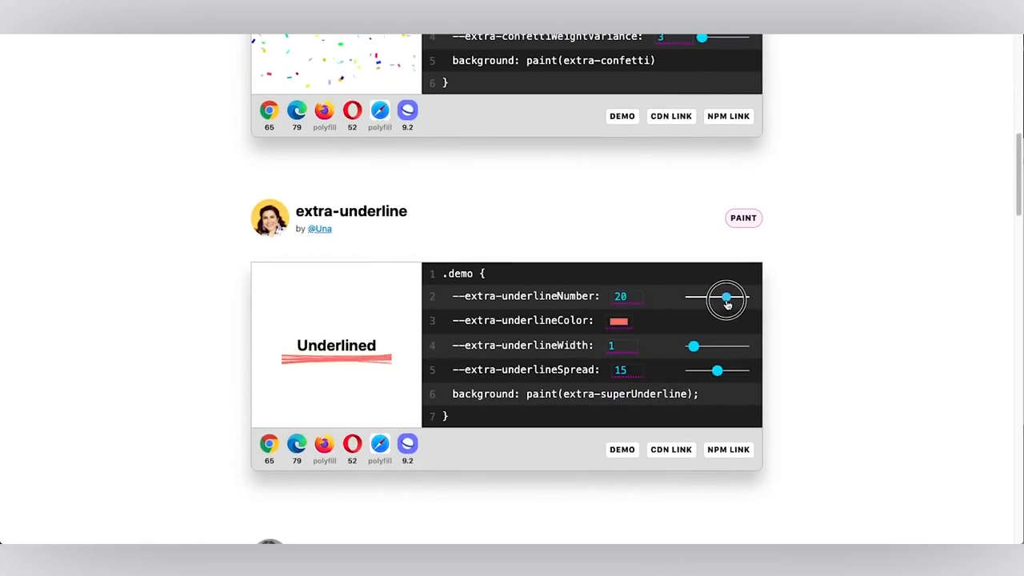
drag(726, 296, 720, 296)
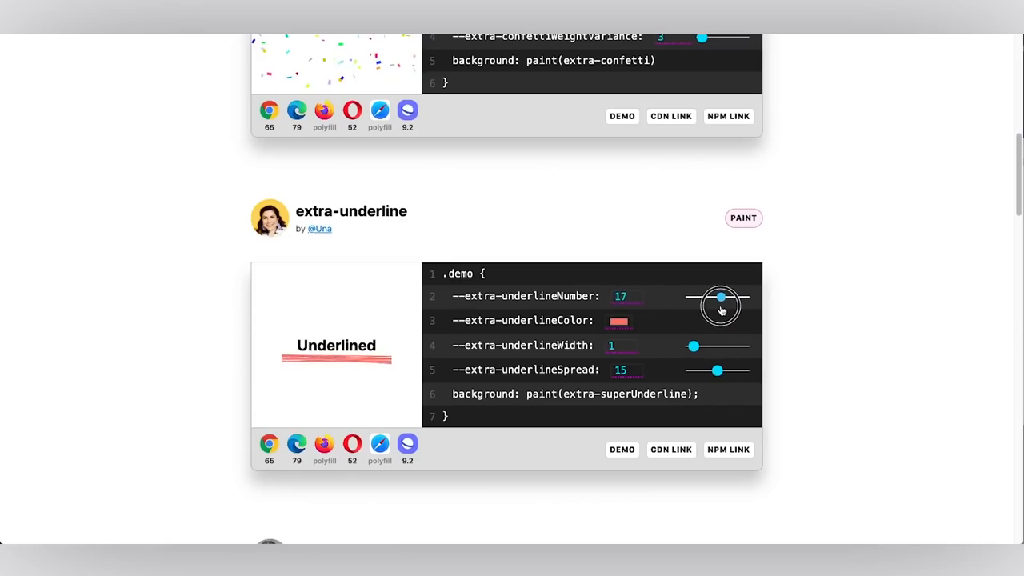
drag(720, 296, 707, 296)
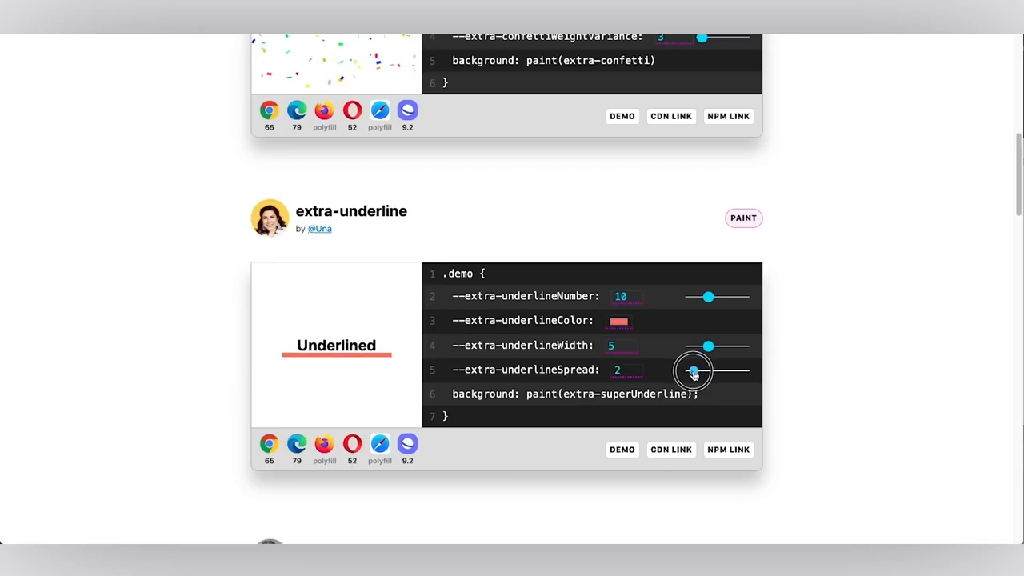
Set the border-radius-reverse demo to radius 20 with a brown frame colour
scroll(down, 3)
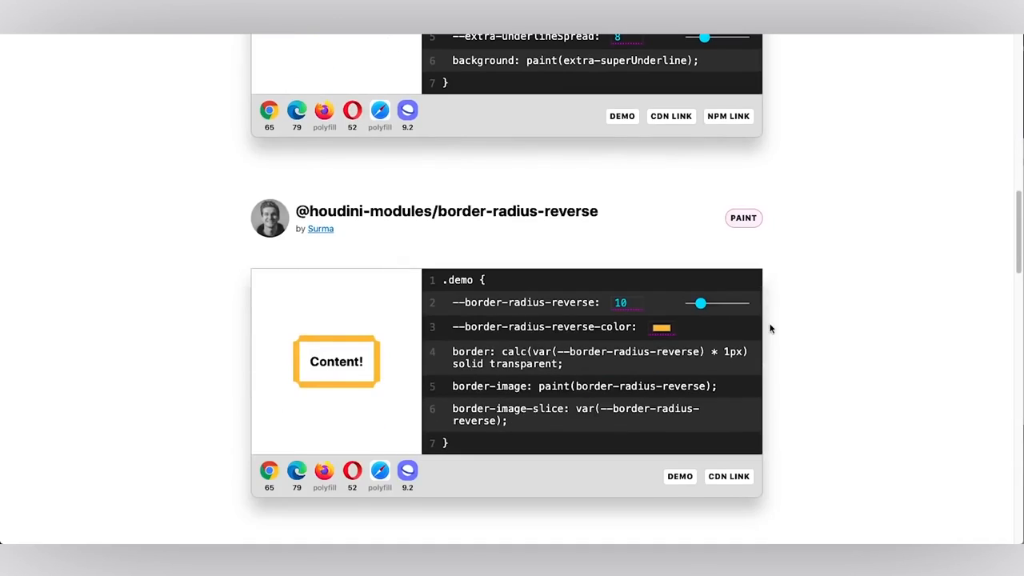
drag(701, 302, 720, 298)
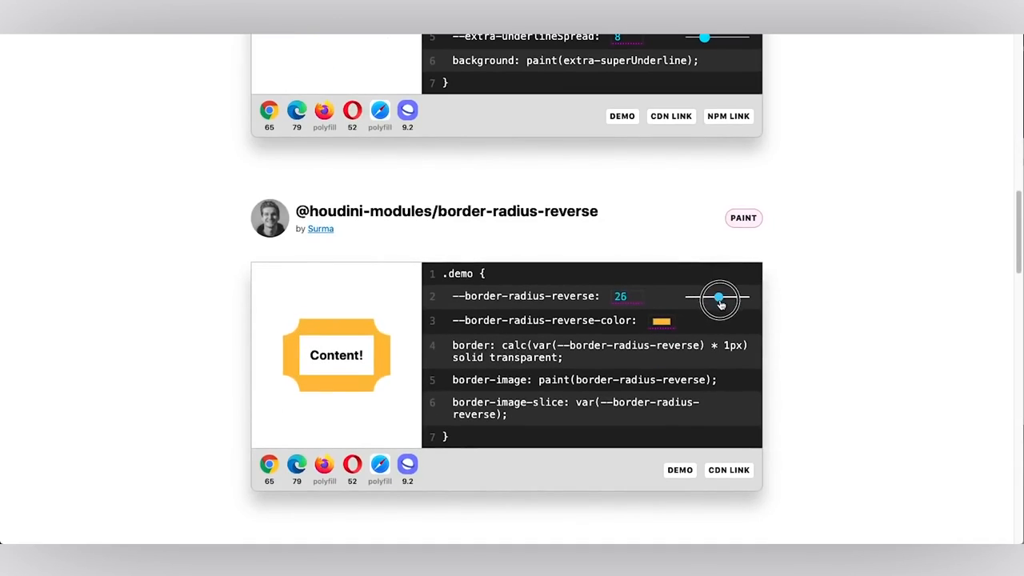
drag(718, 298, 710, 298)
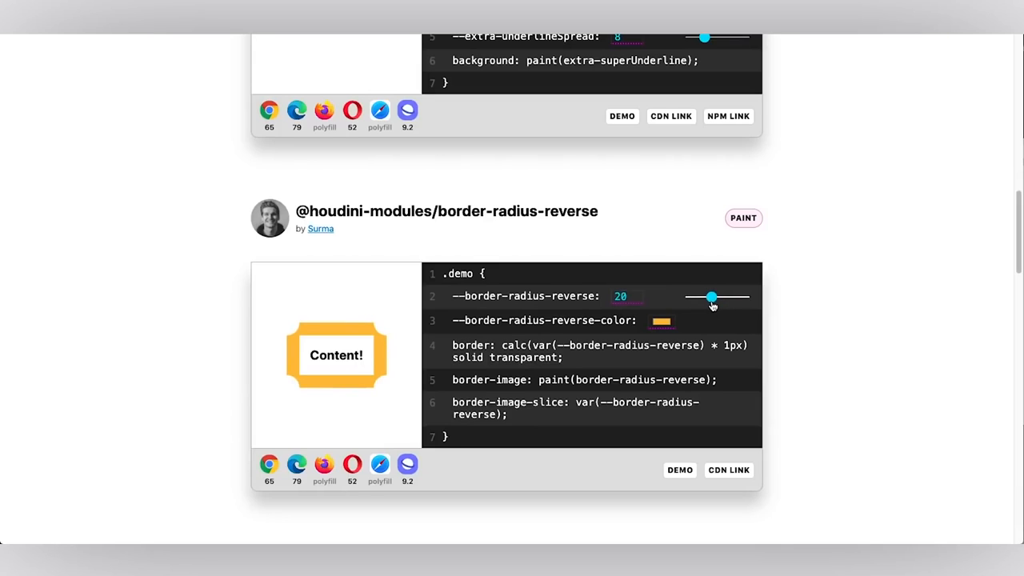
click(661, 320)
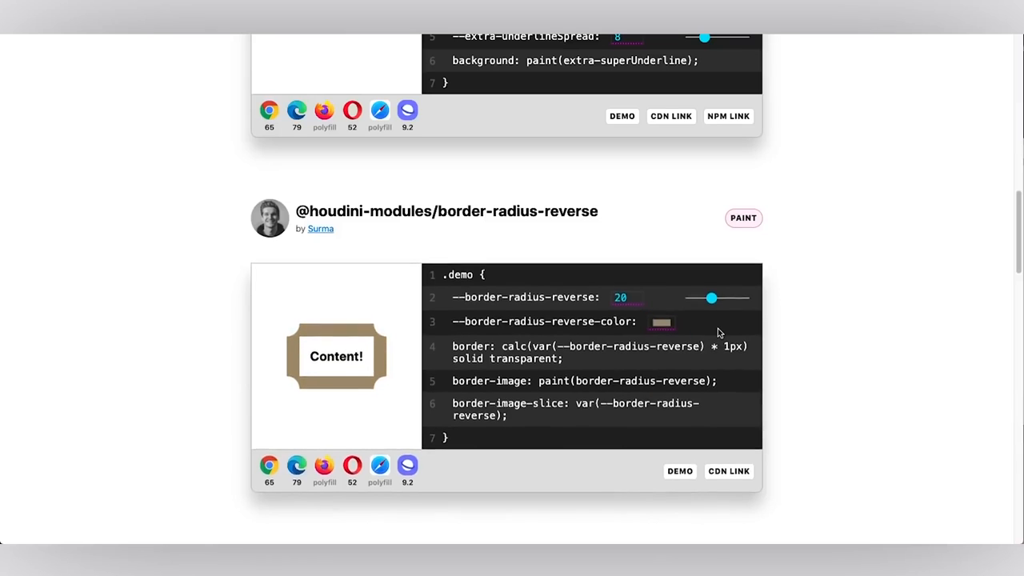
Make the powdered gradient direction to-right
scroll(down, 3)
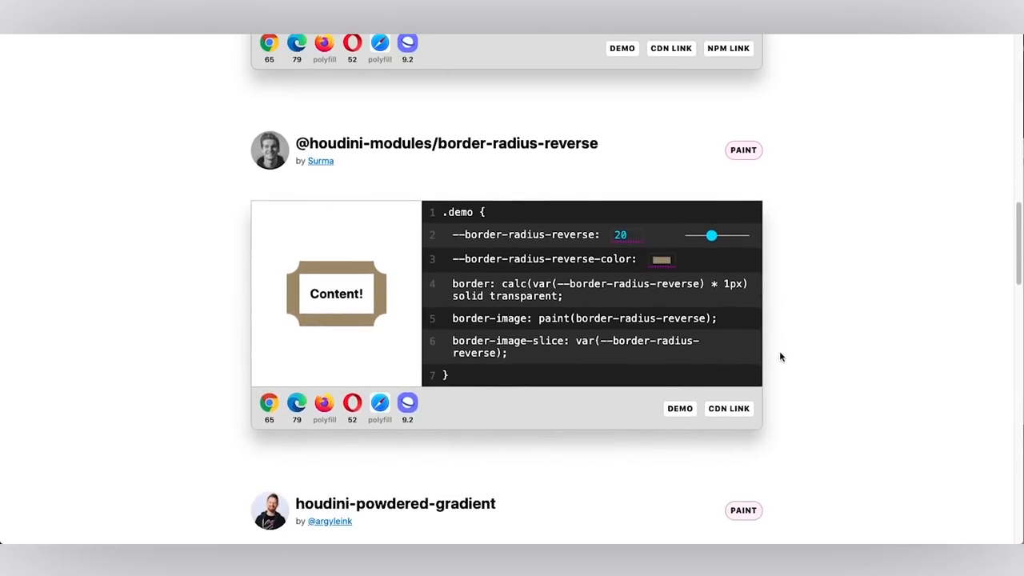
scroll(down, 3)
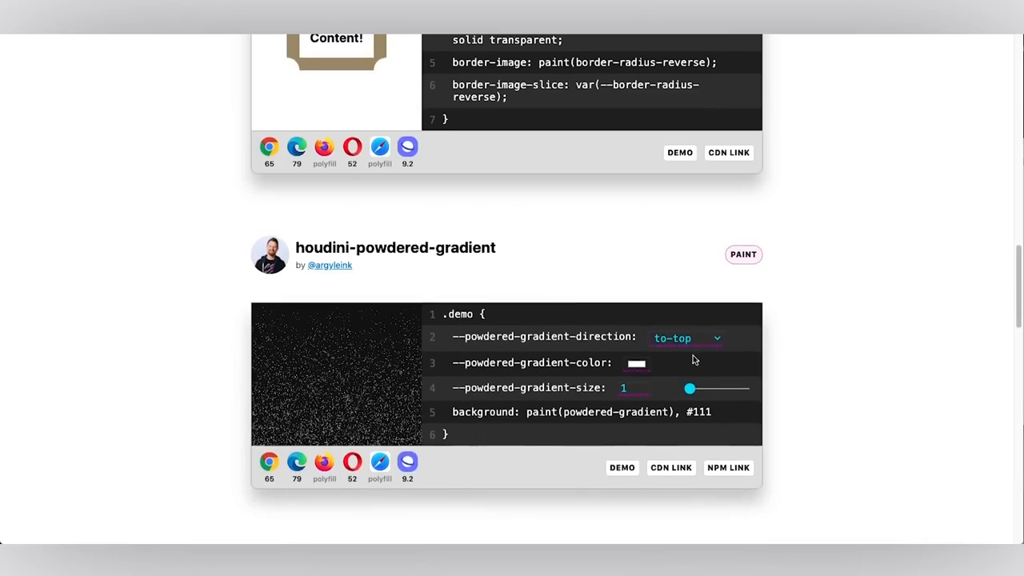
click(684, 336)
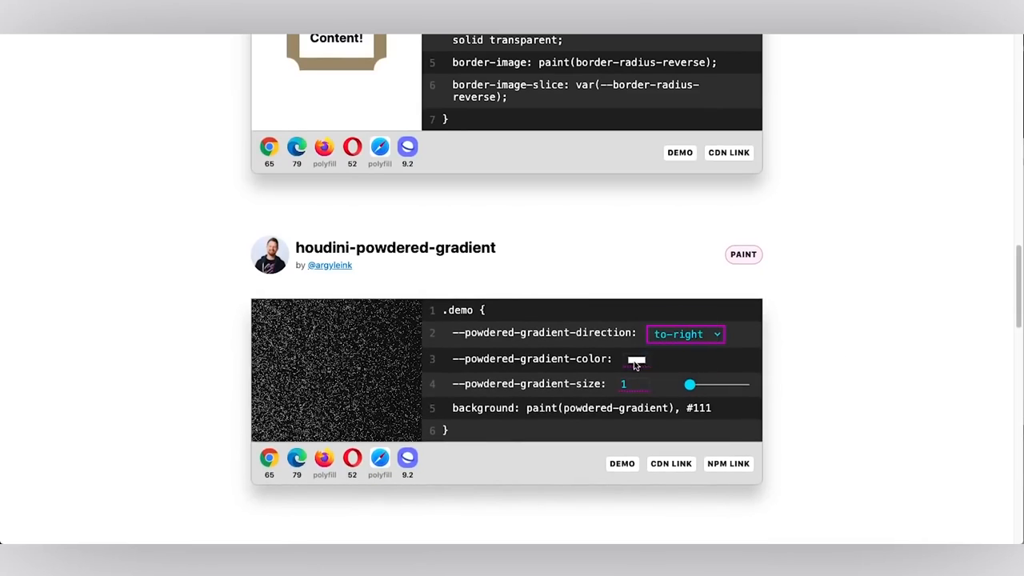
click(635, 359)
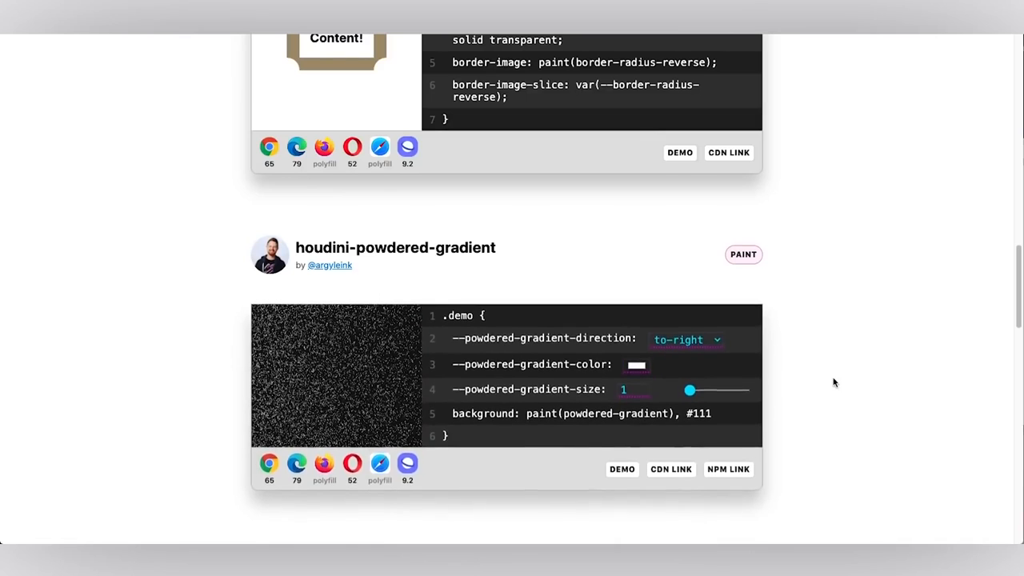
Set sparkles to count 162, purple hue, width variance 14 and weight variance 1
scroll(down, 3)
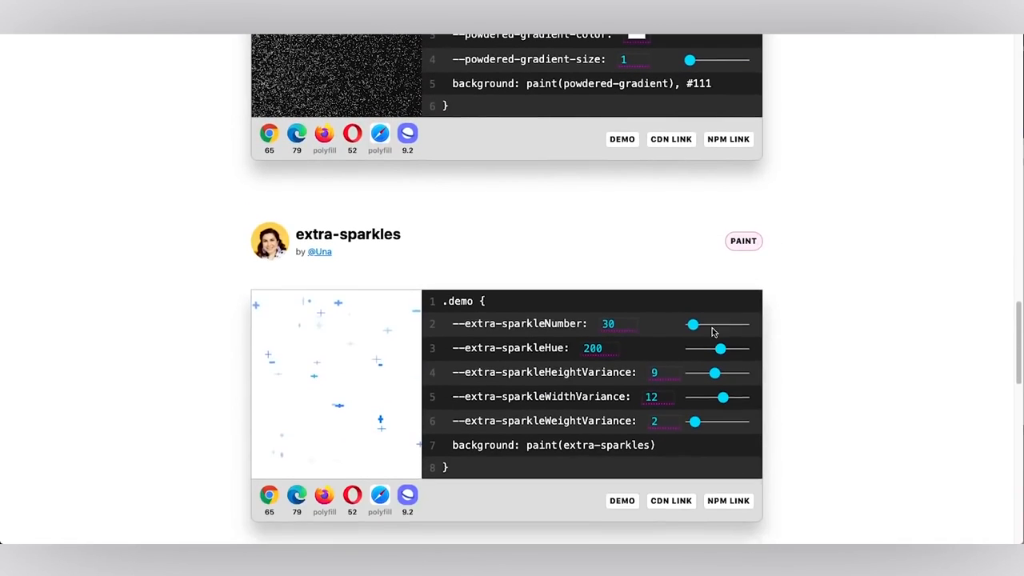
drag(694, 323, 707, 323)
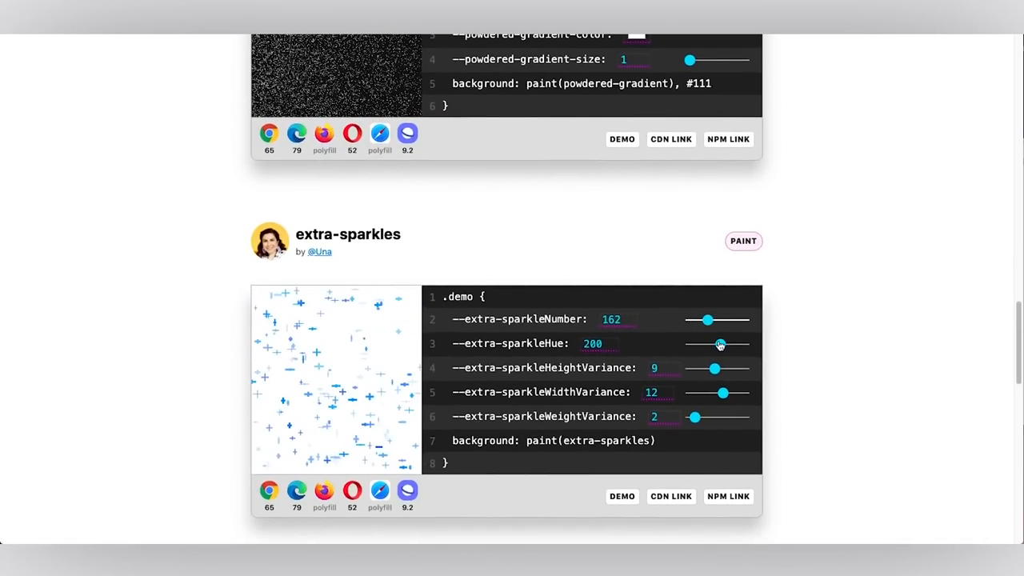
drag(719, 342, 684, 344)
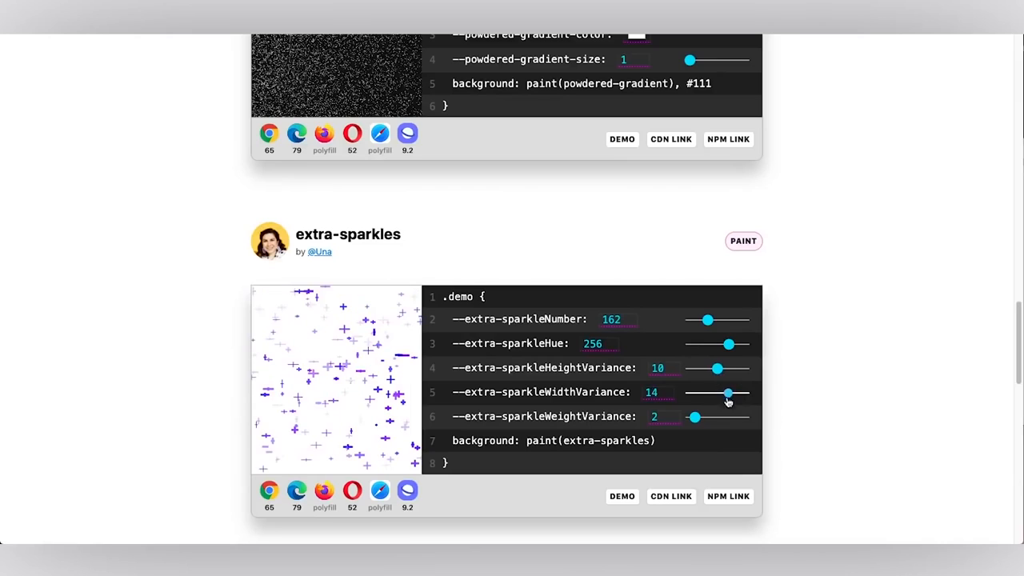
drag(695, 416, 694, 419)
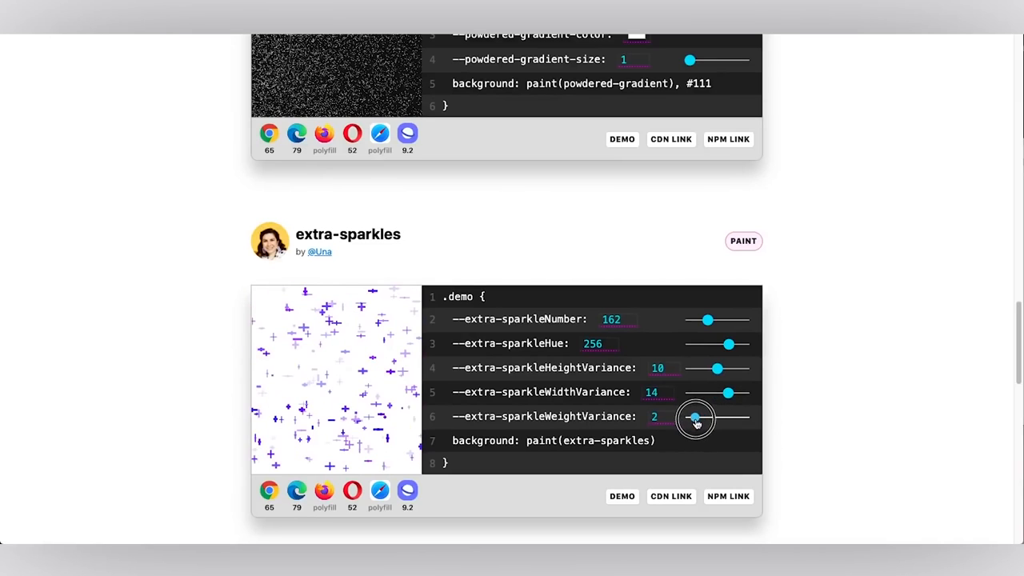
drag(694, 416, 690, 416)
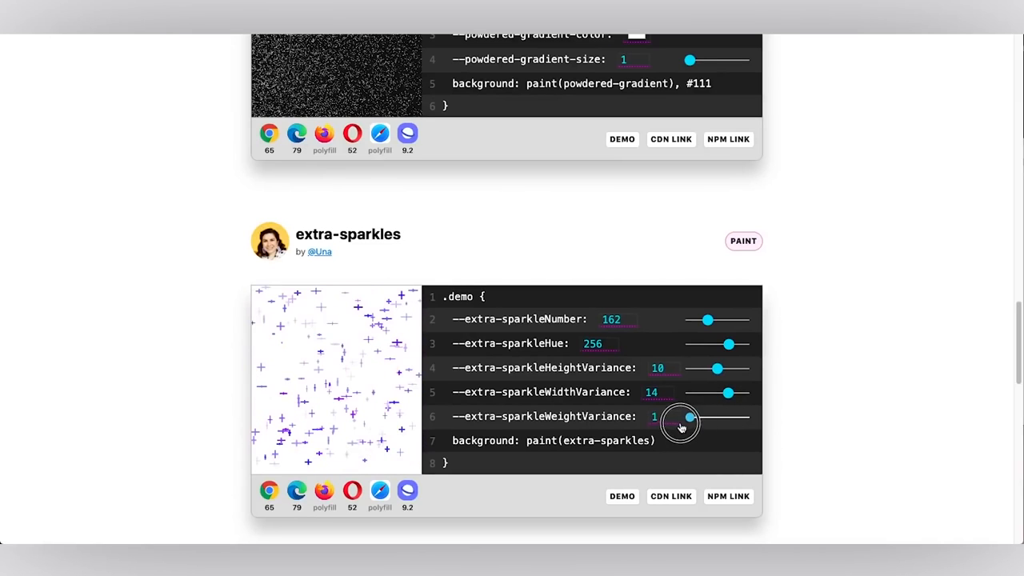
Raise the angled-corners stroke weight to 6 and the static gradient size to 17
scroll(down, 3)
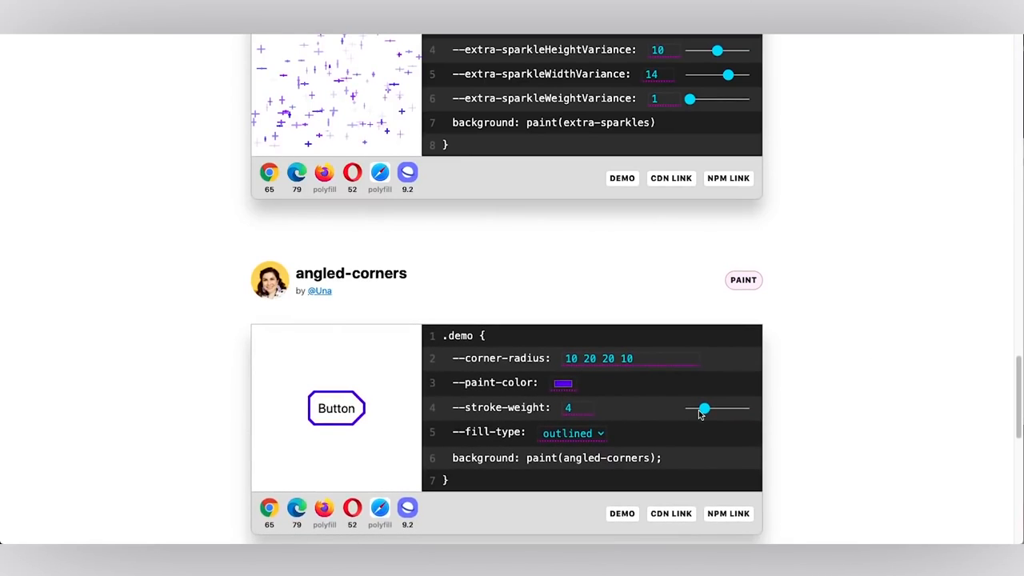
drag(702, 408, 710, 413)
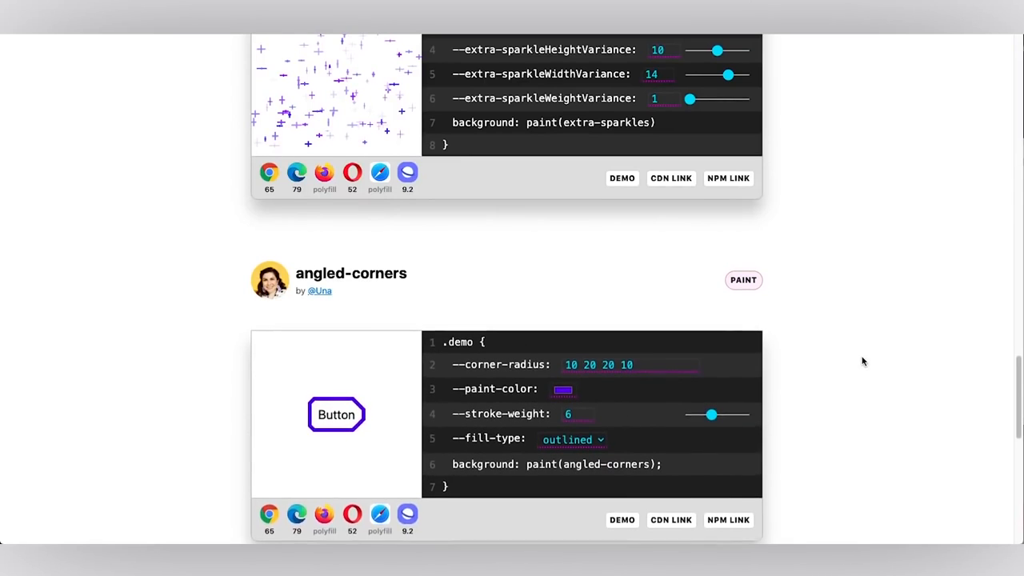
scroll(down, 3)
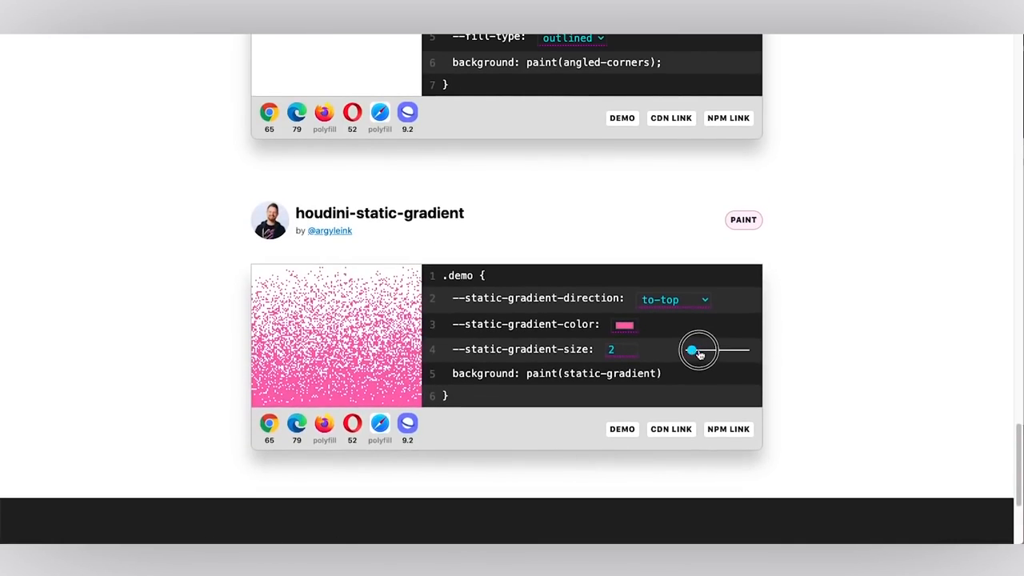
drag(691, 350, 718, 350)
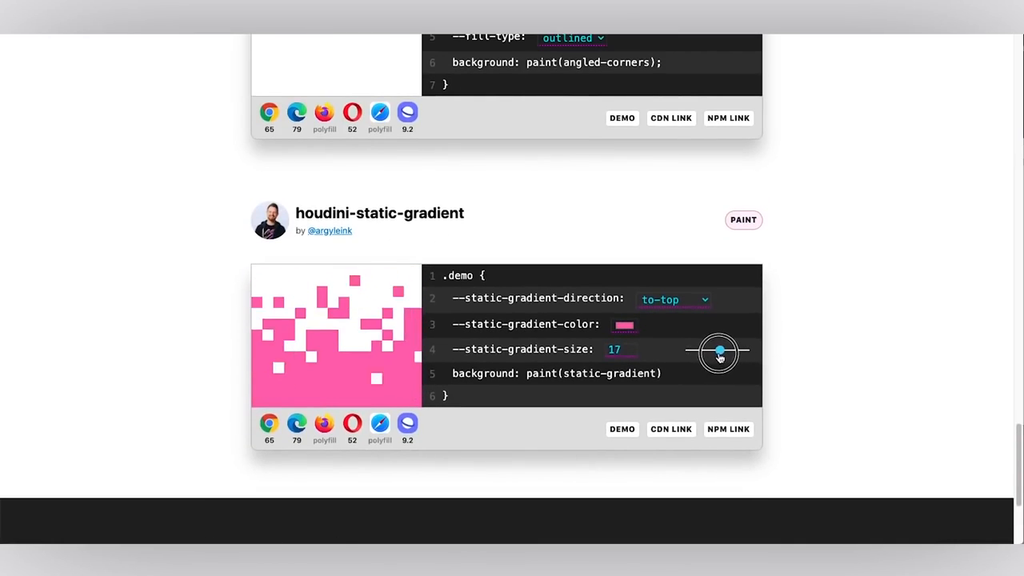
Choose a bright red colour for the static gradient
click(624, 325)
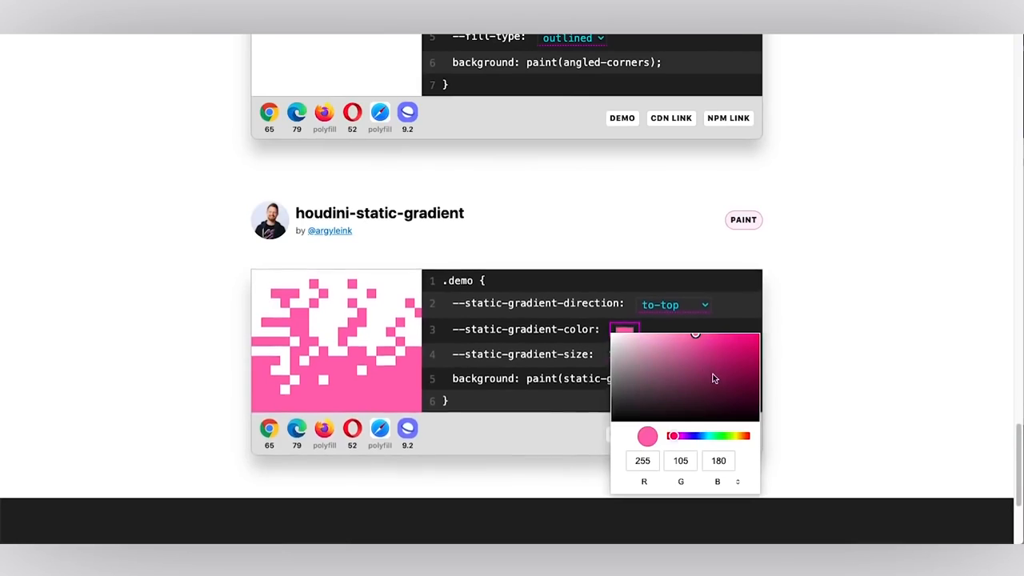
click(733, 378)
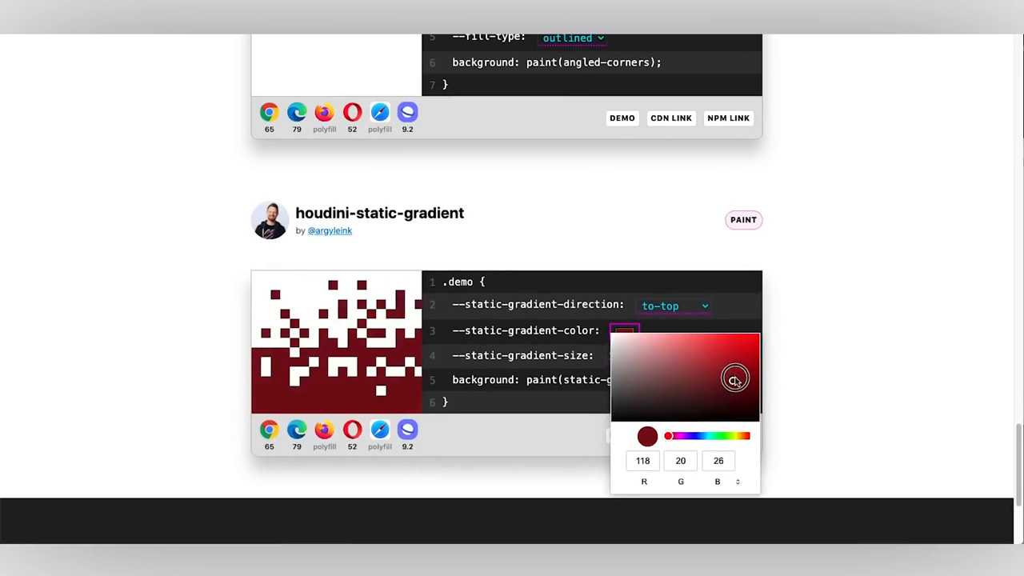
drag(735, 378, 738, 359)
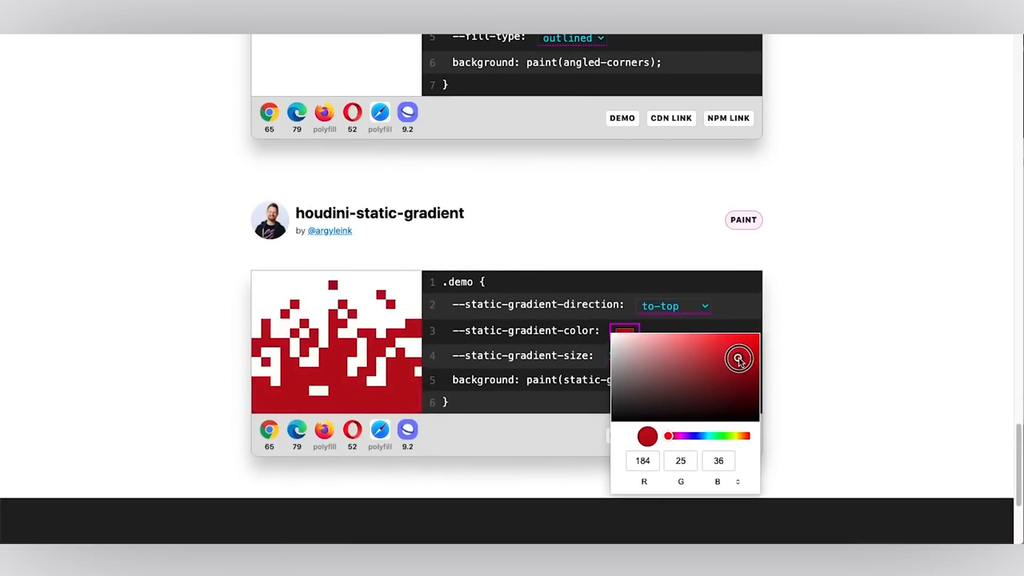
drag(738, 358, 747, 365)
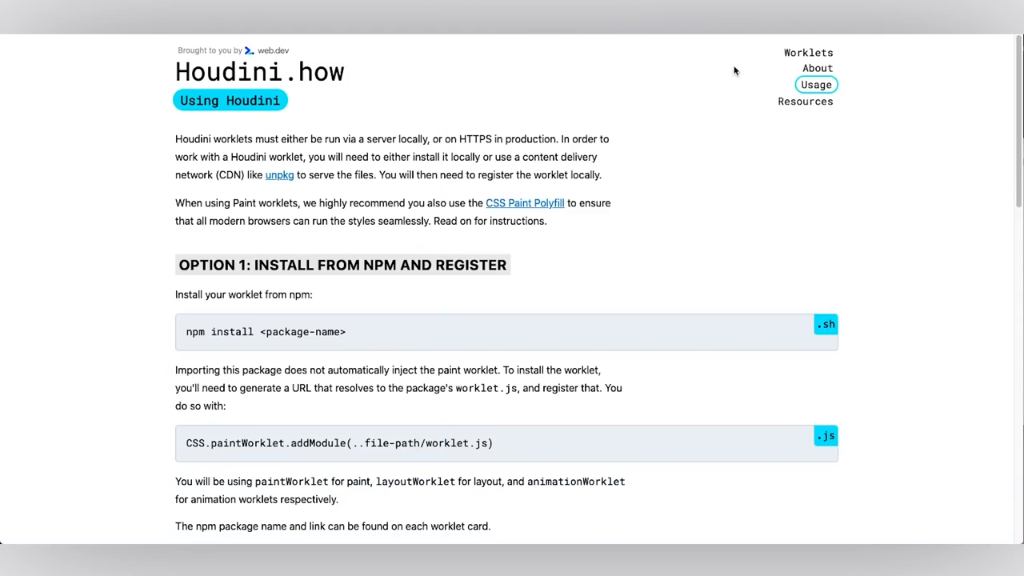
Return to the Worklet Library and bring up options on the scalloped border CDN link
click(808, 53)
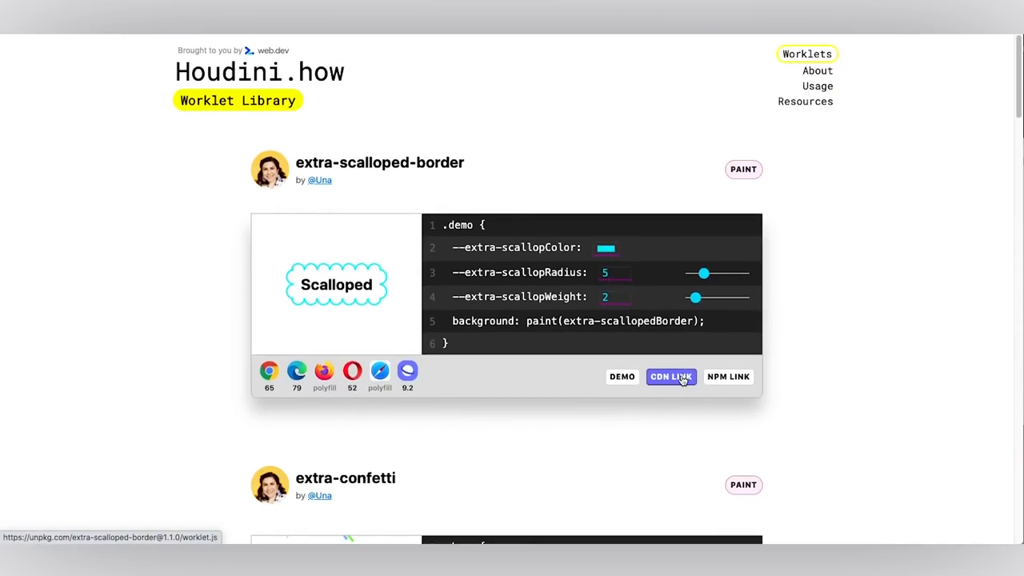
right_click(670, 376)
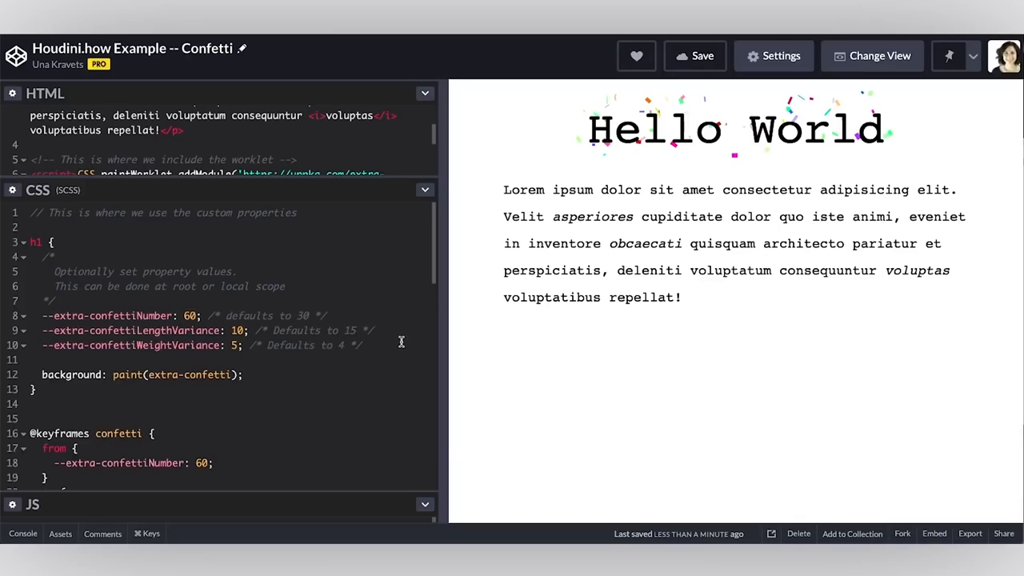
Add 'animation: confetti 0.5s infinite' to the Confetti example's CSS
click(362, 346)
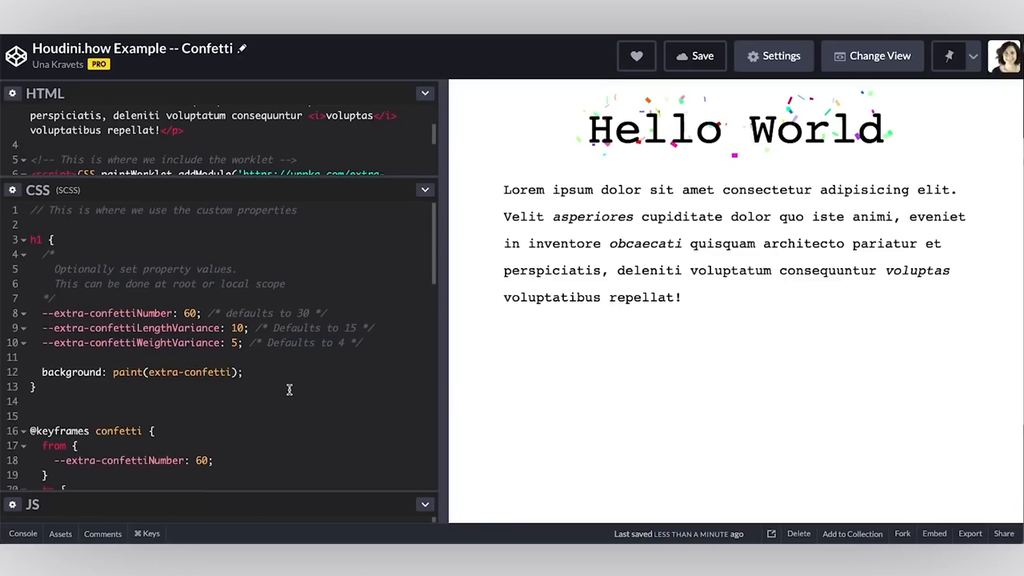
scroll(down, 3)
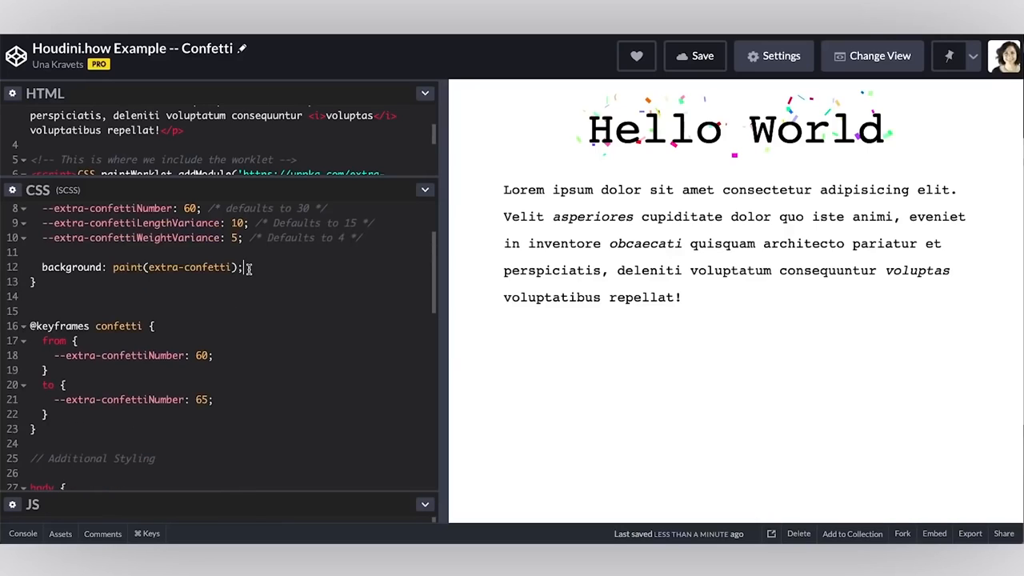
text(animation: confetti)
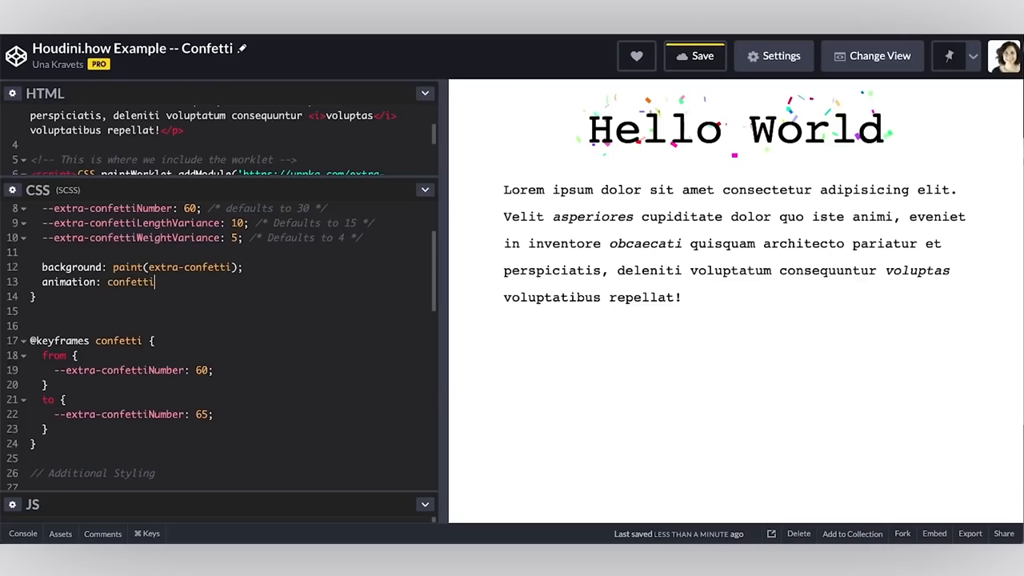
text(0.5s)
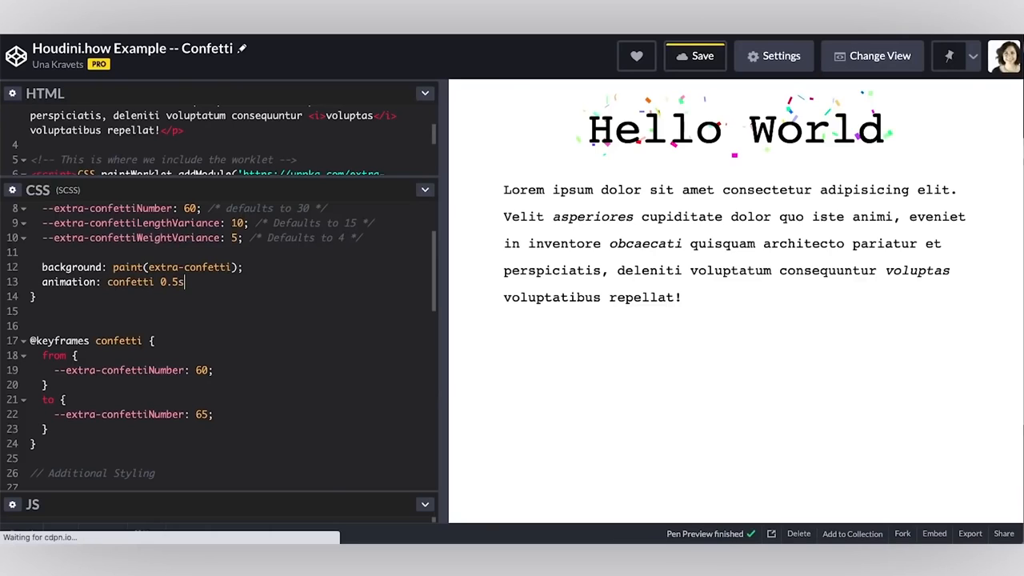
text(infinite)
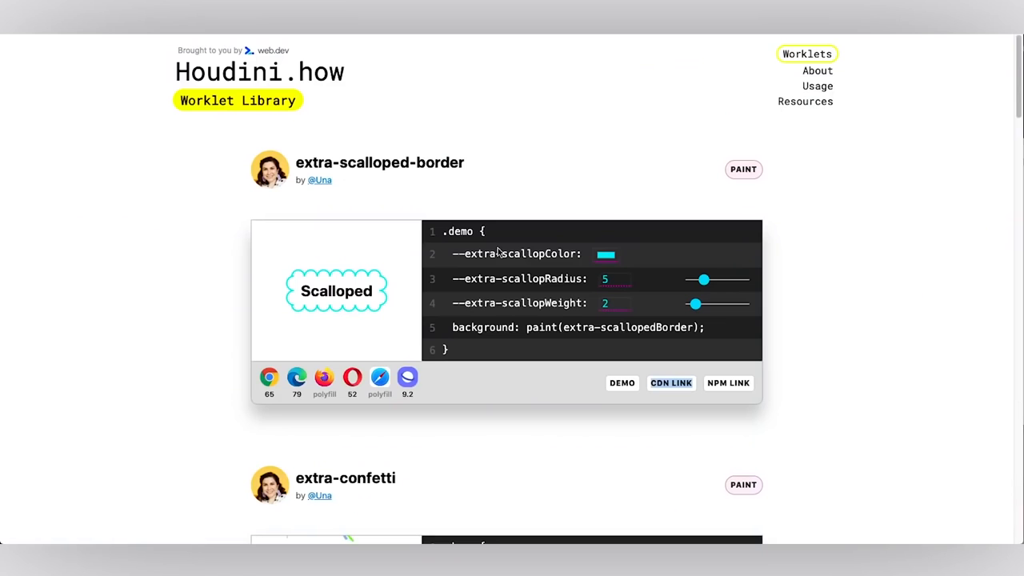
Locate houdini-static-gradient in the library and enlarge its preview size to 21
scroll(down, 3)
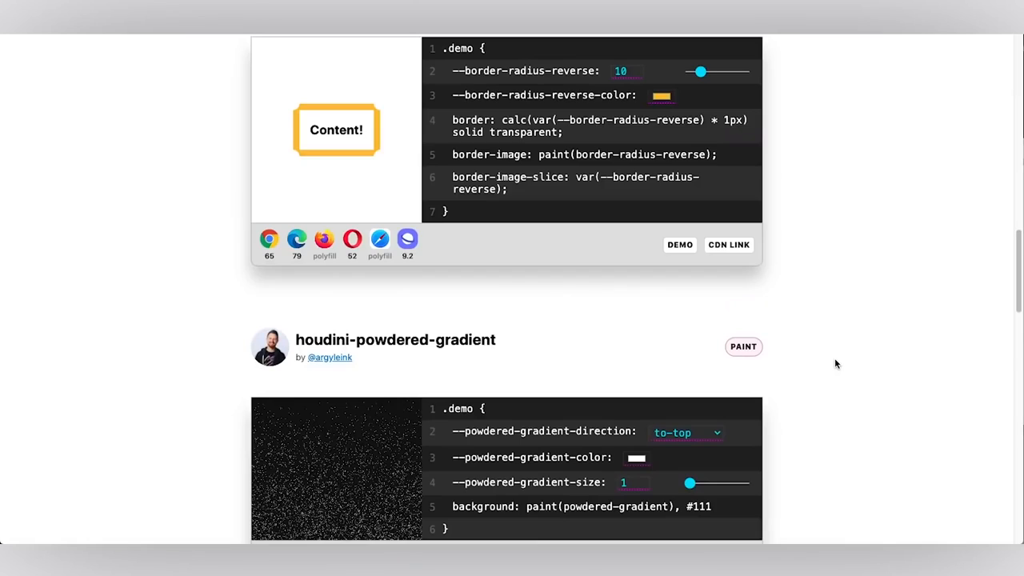
right_click(670, 410)
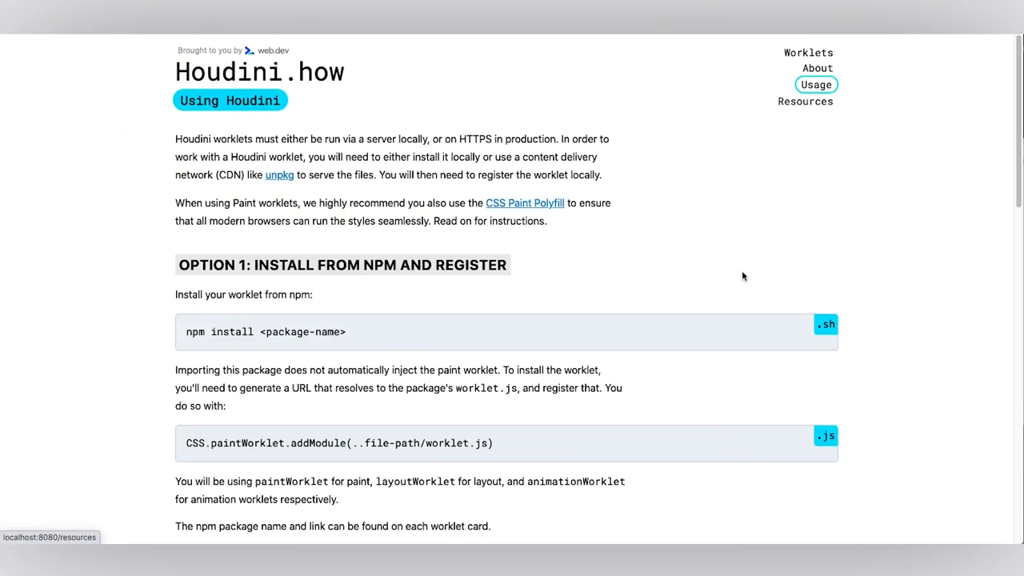
mouse_move(730, 250)
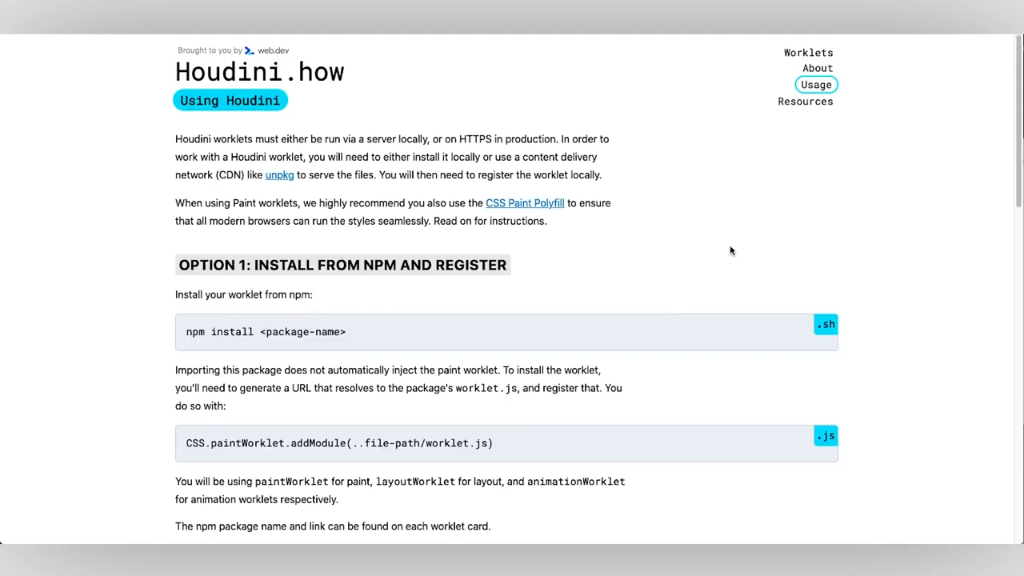
scroll(down, 3)
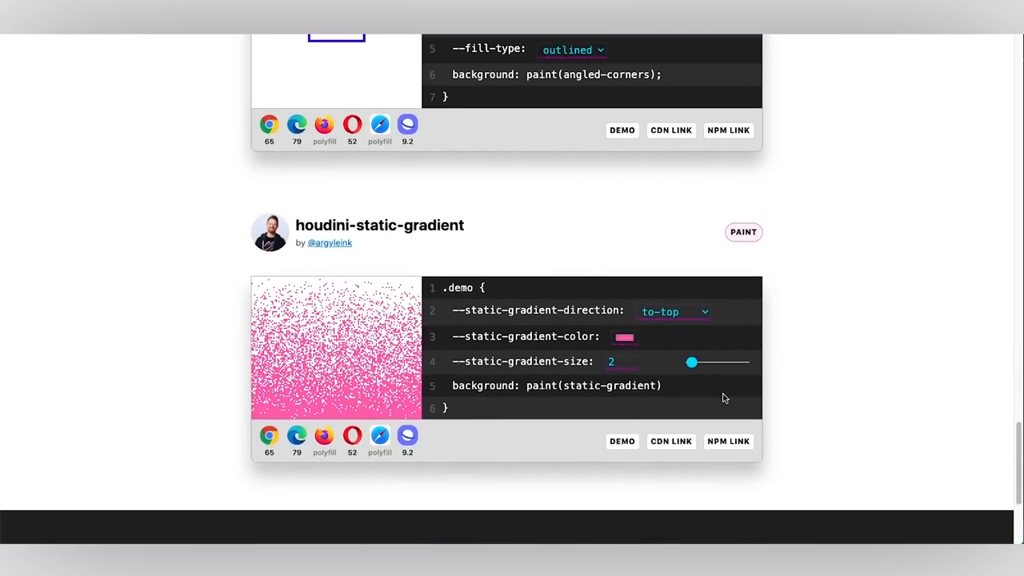
drag(691, 361, 726, 361)
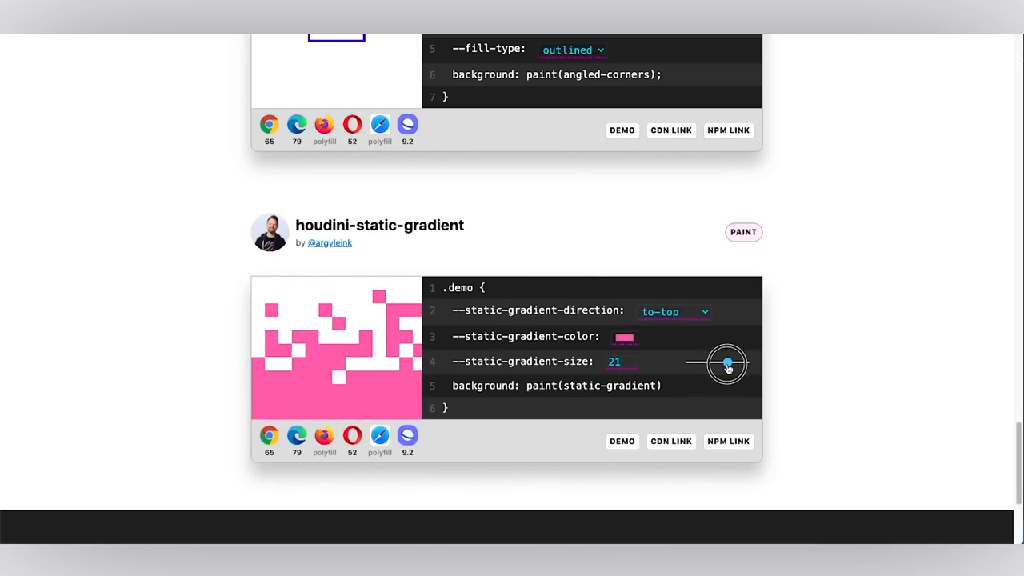
drag(727, 364, 718, 368)
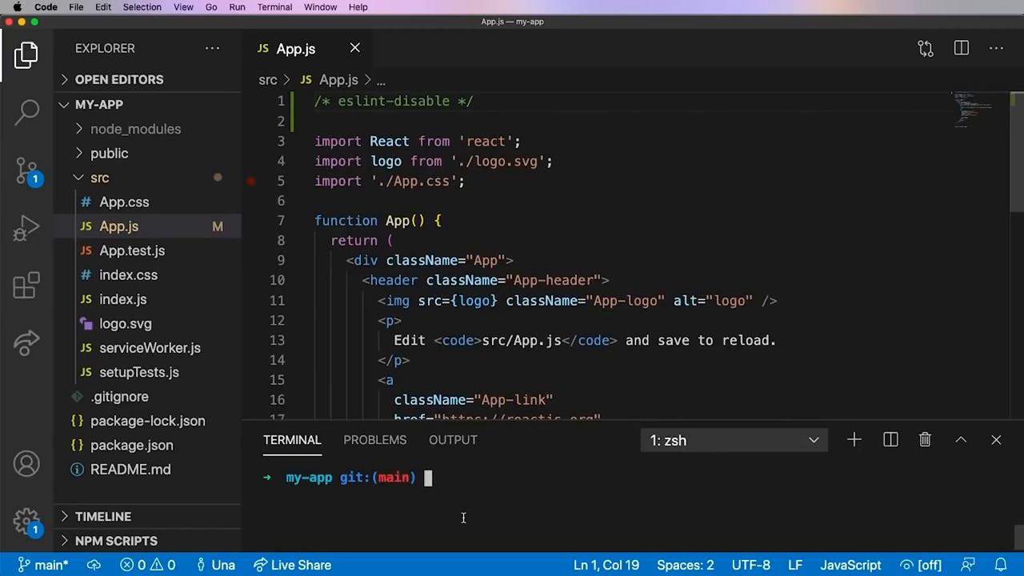
Run 'npm install houdini-static-gradient css-paint-polyfill' in the terminal
text(npm install houdini-static-gradient)
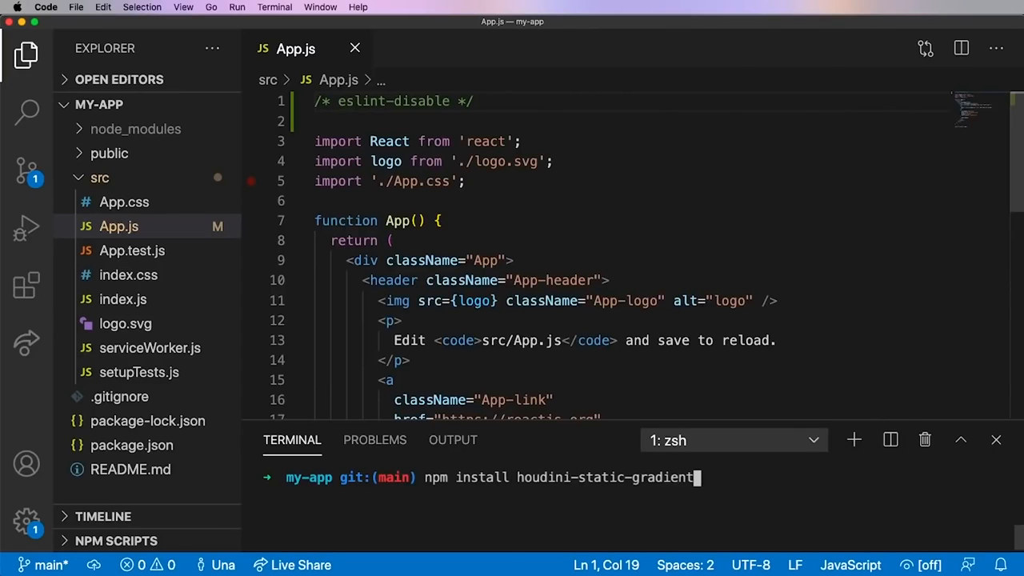
text(css-paint-)
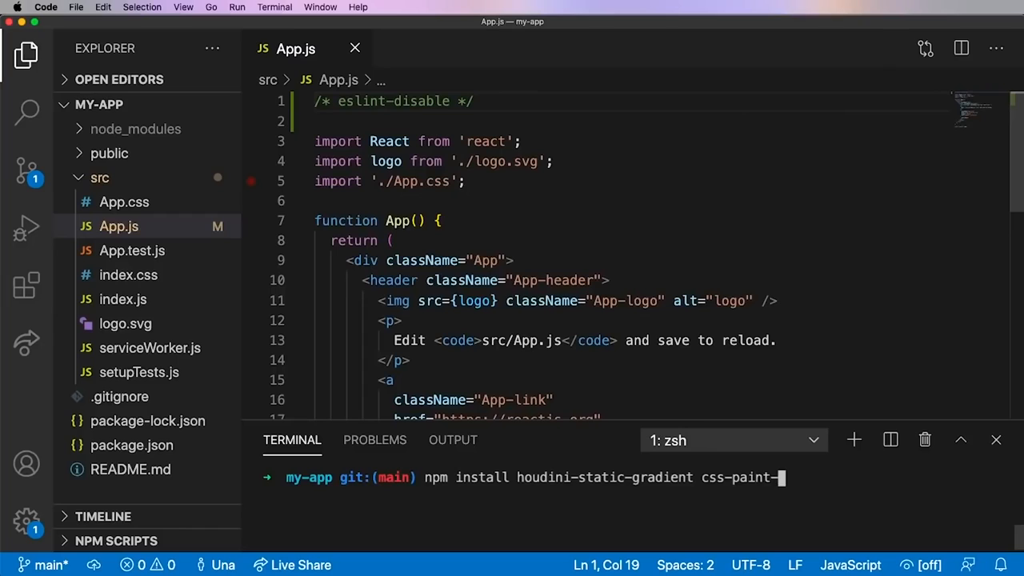
text(polyfill)
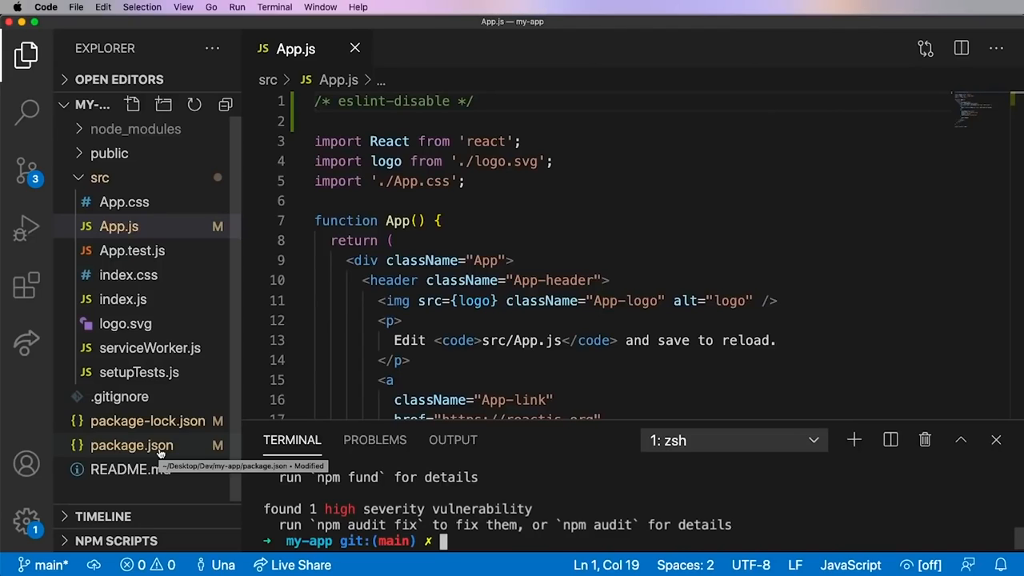
mouse_move(130, 470)
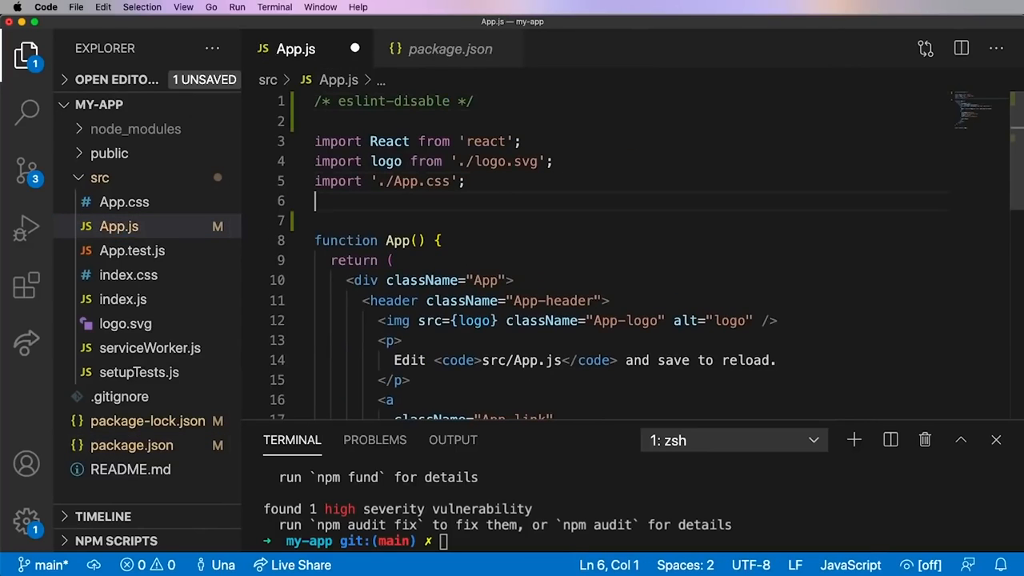
Import 'css-paint-polyfill' and workletURL from 'file-loader!houdini-static-gradient' in App.js
text(import 'css-paint-polyfill')
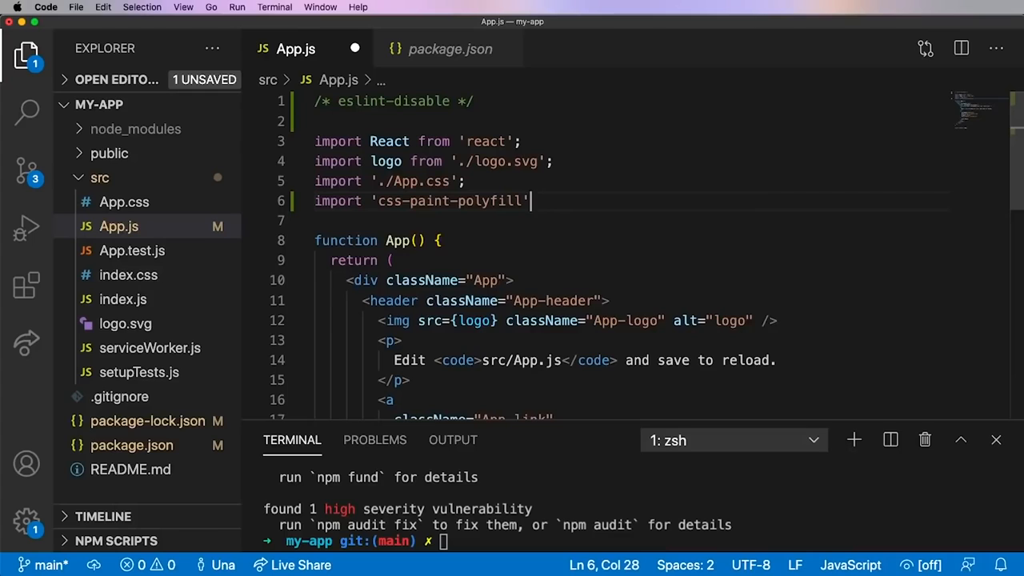
key(Enter)
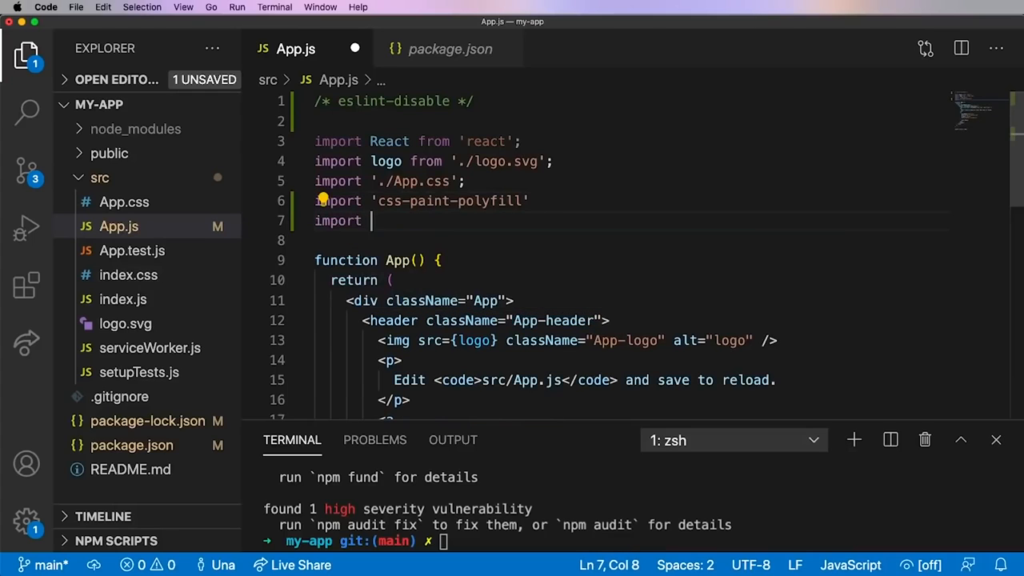
text(worklet)
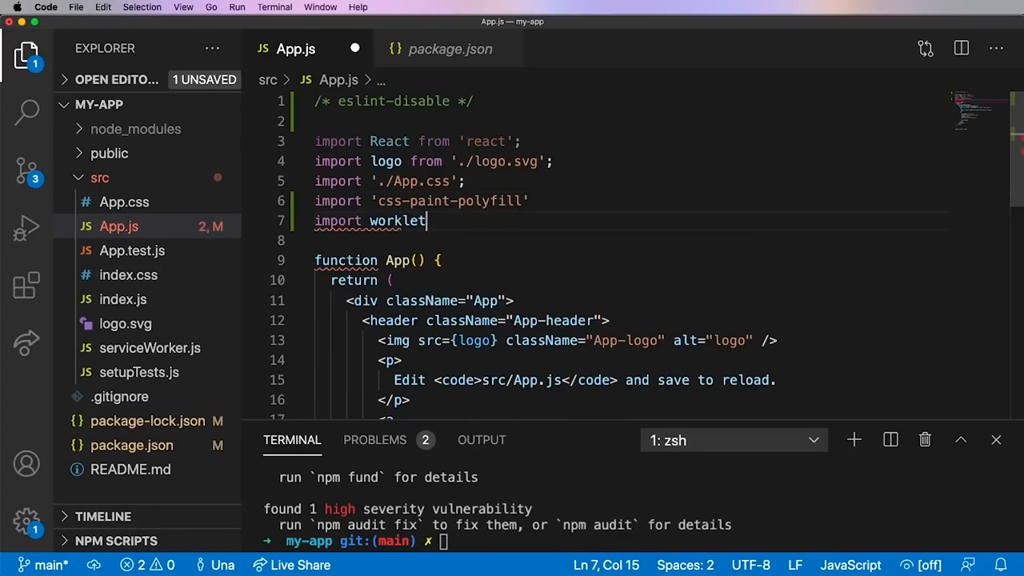
text(URL)
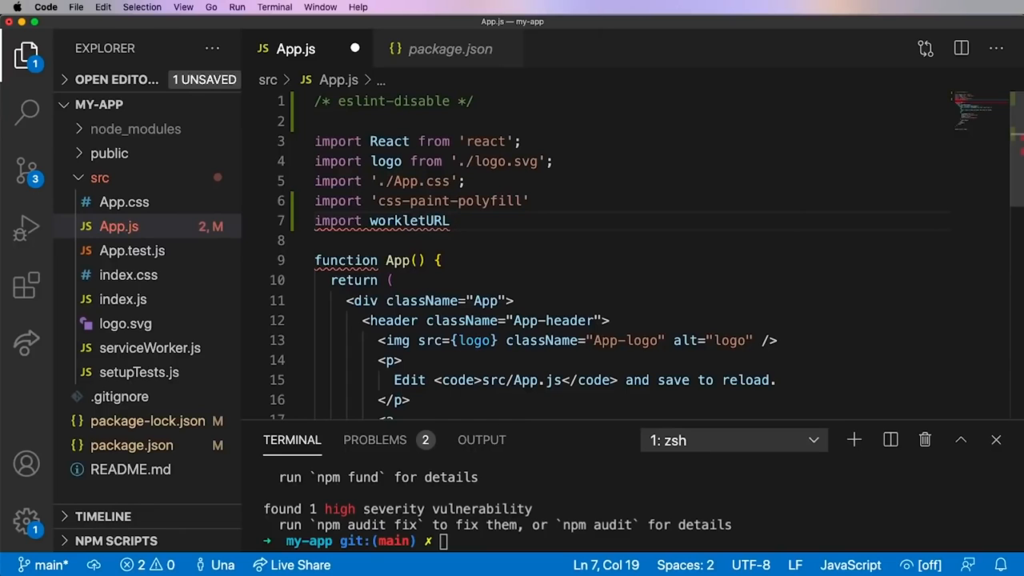
text(from 'f)
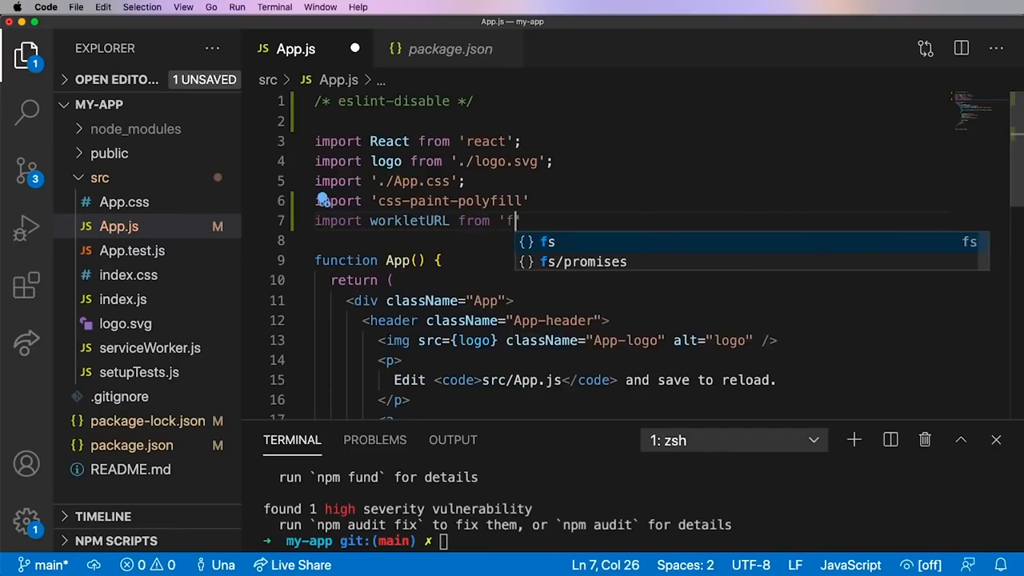
text(ile-loader!)
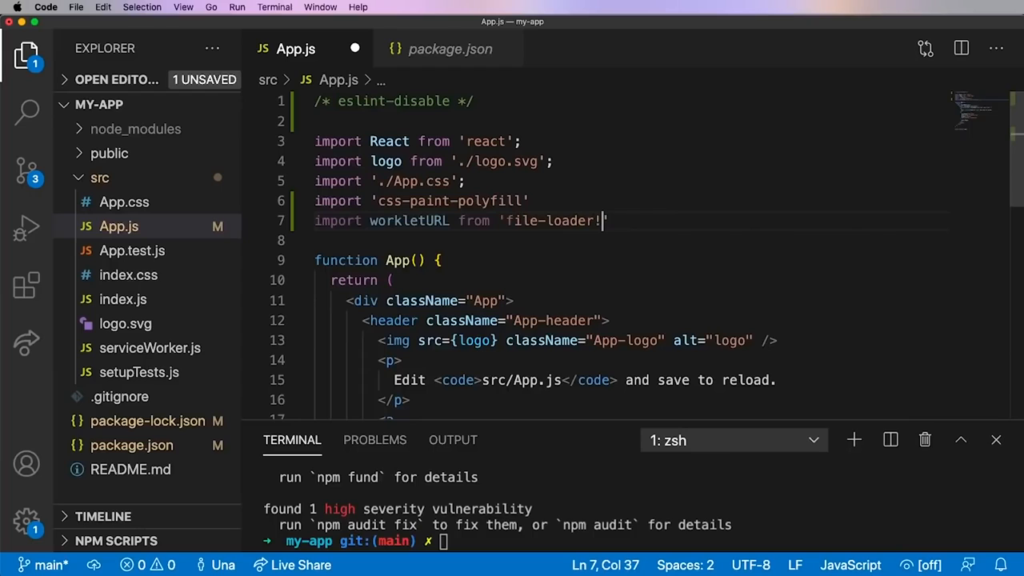
text(houdini-static-gradient)
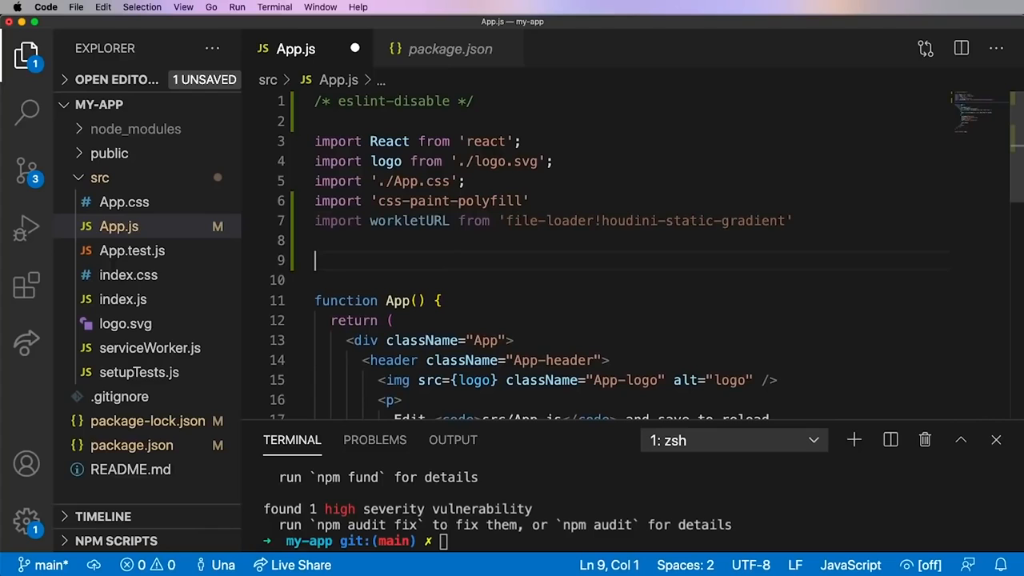
Register the worklet with CSS.paintWorklet.addModule(workletURL)
text(CSS.)
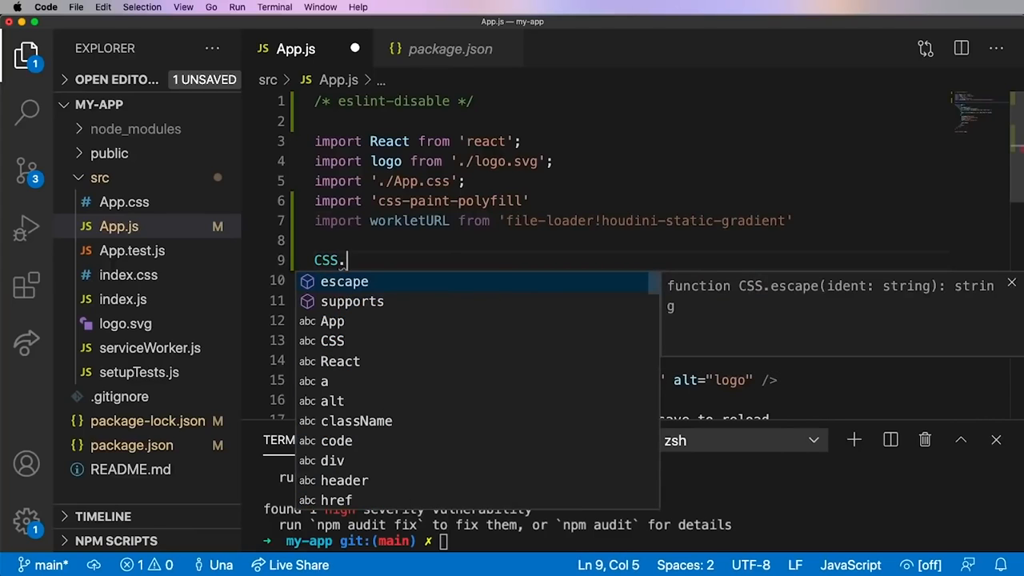
text(paintWor)
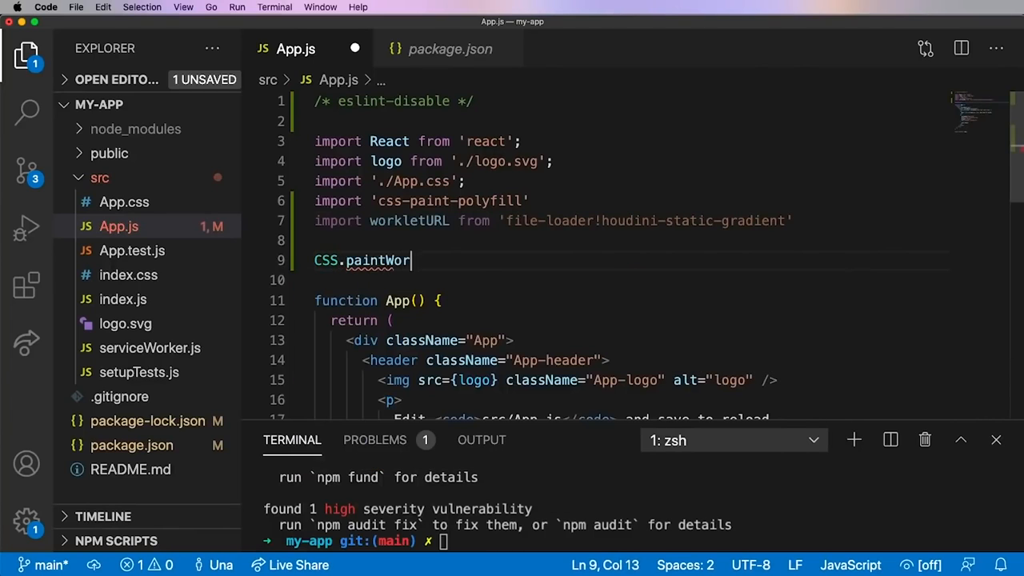
text(klet.addModue)
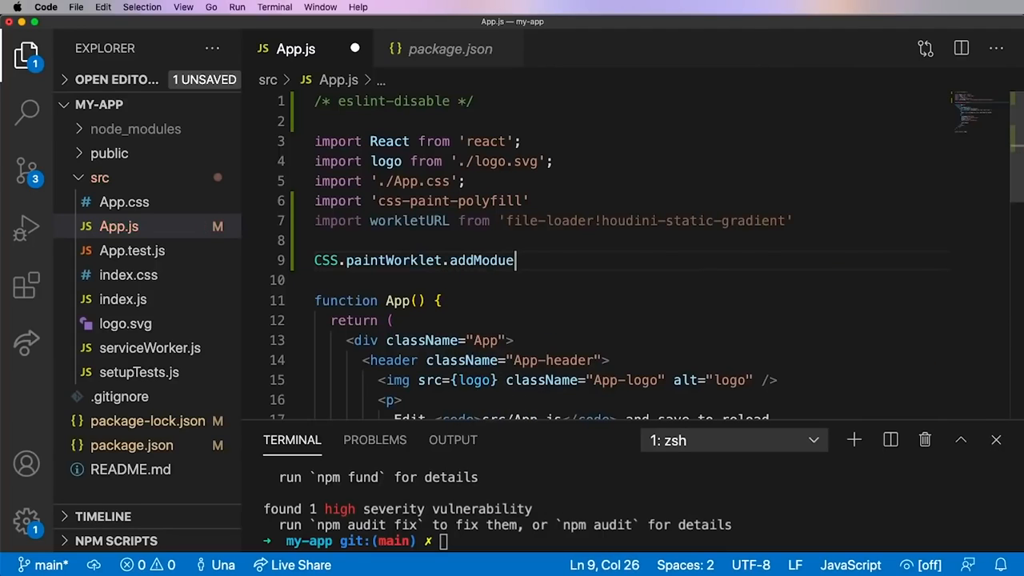
text(l(workletURL)
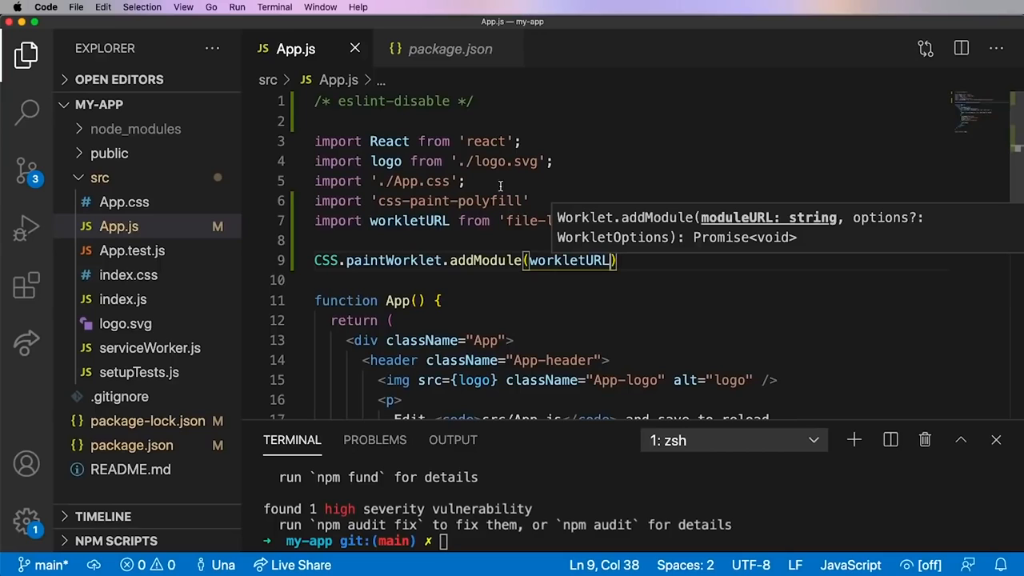
text(npm)
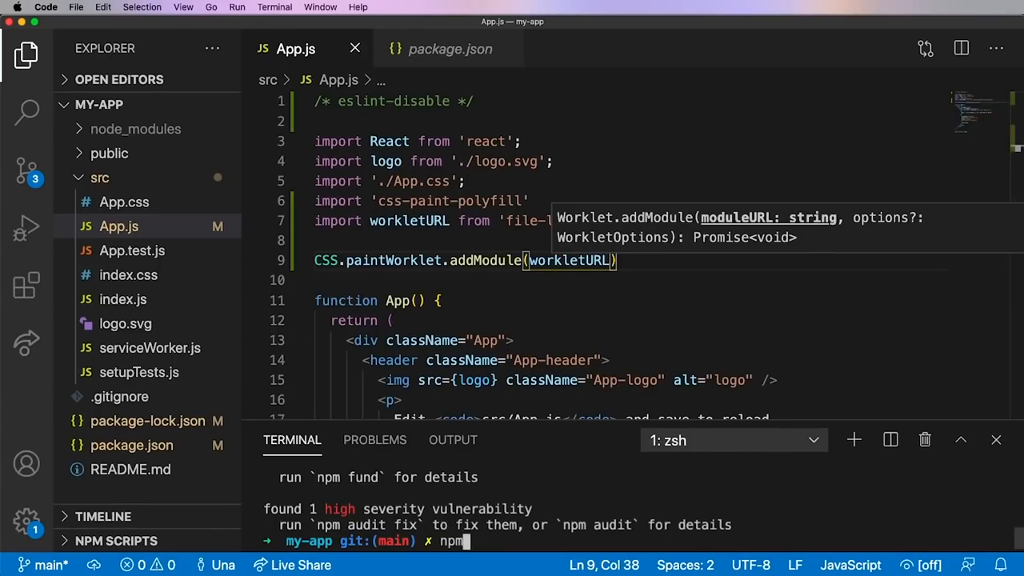
Launch the development server with npm start so the my-app build compiles and runs
key(Enter)
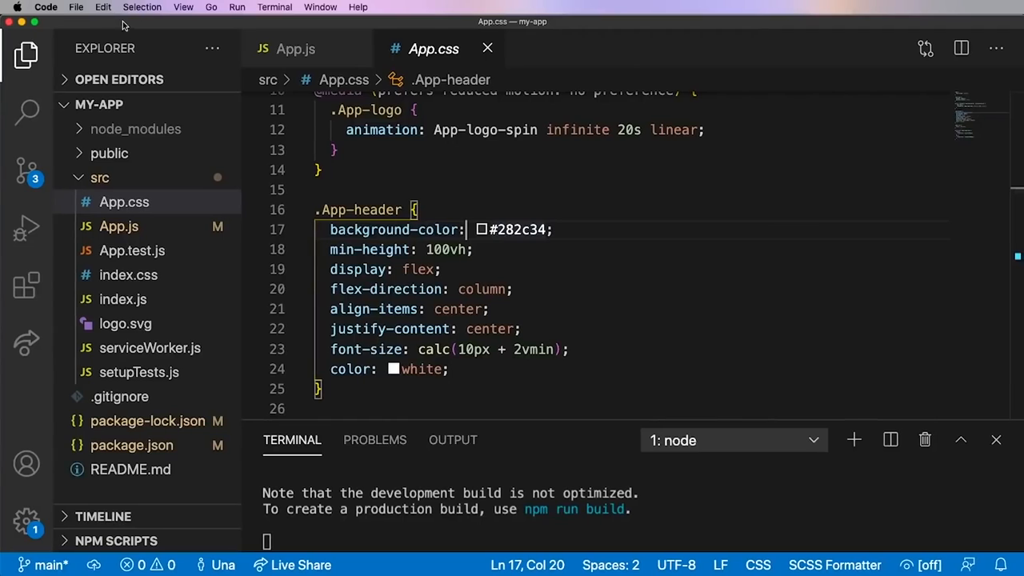
Add '--static-gradient-size: 10;' to the .App-header rule in App.css and save for a pixelated gradient
text(paint(static)
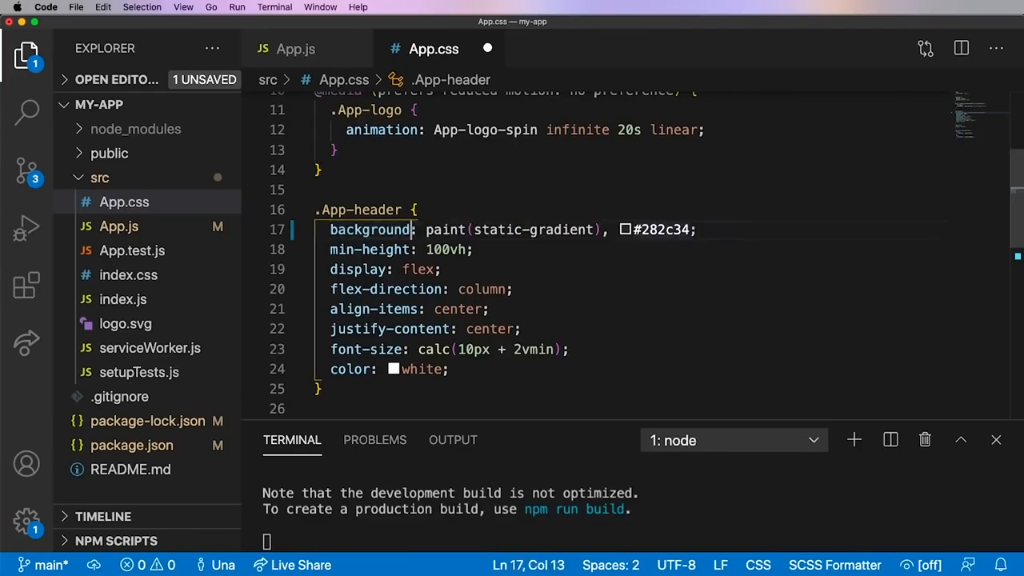
key(Enter)
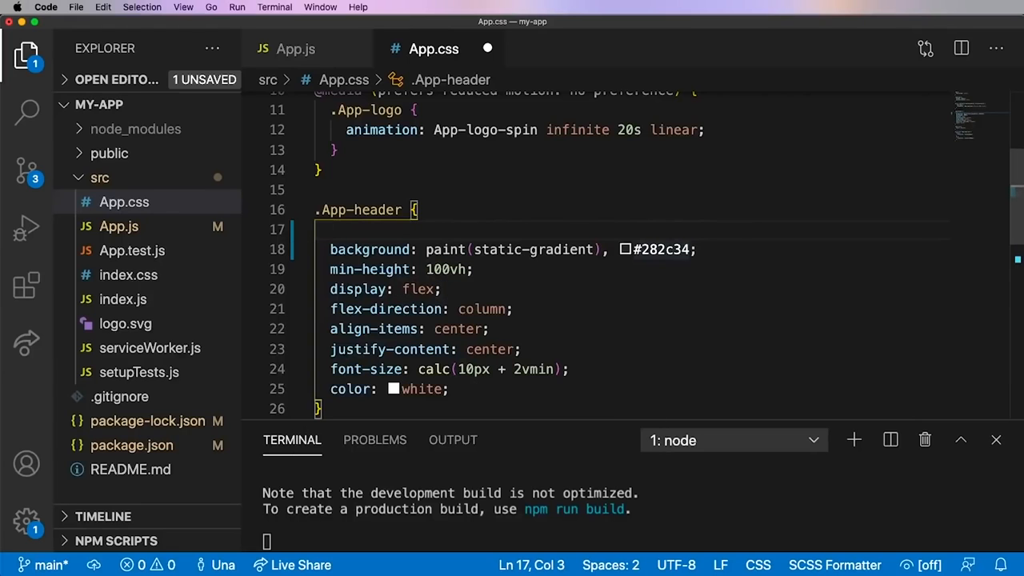
text(static)
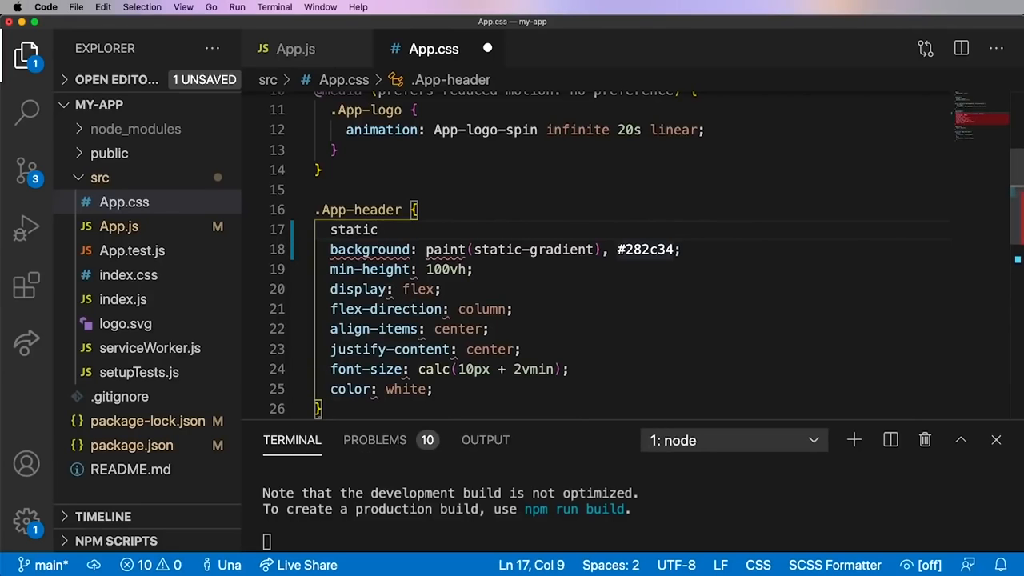
text(--)
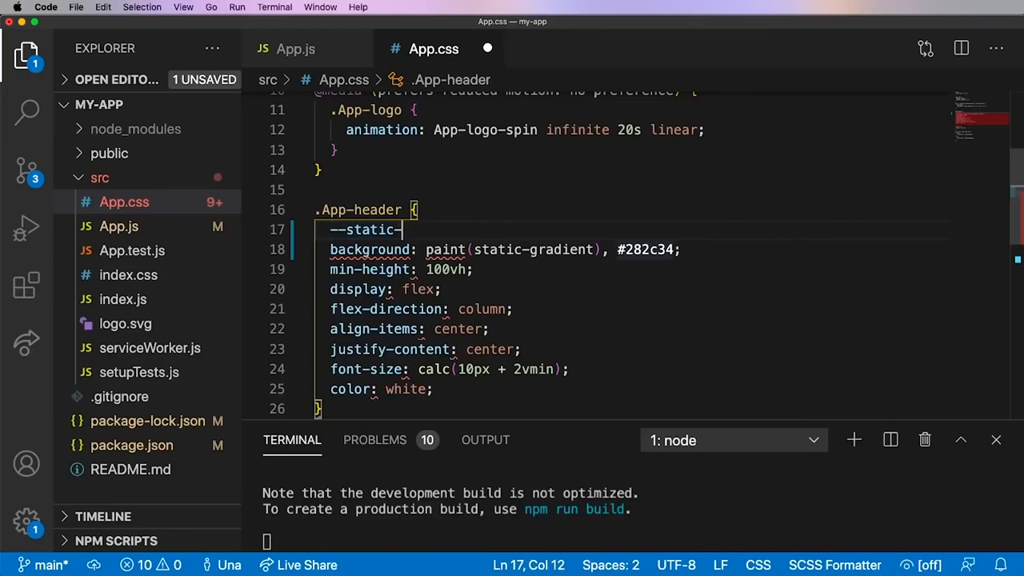
text(gradient)
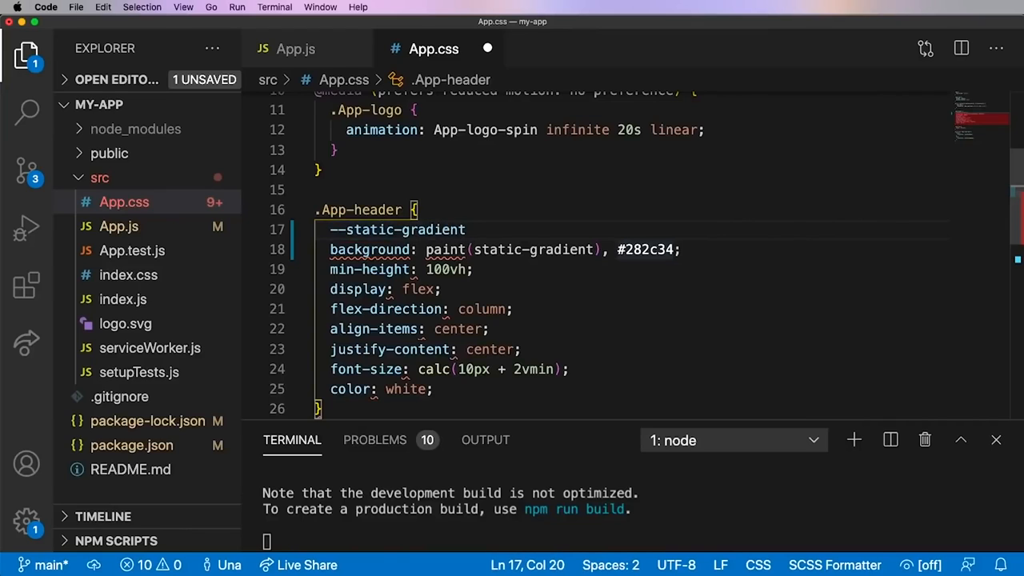
text(-size: 10)
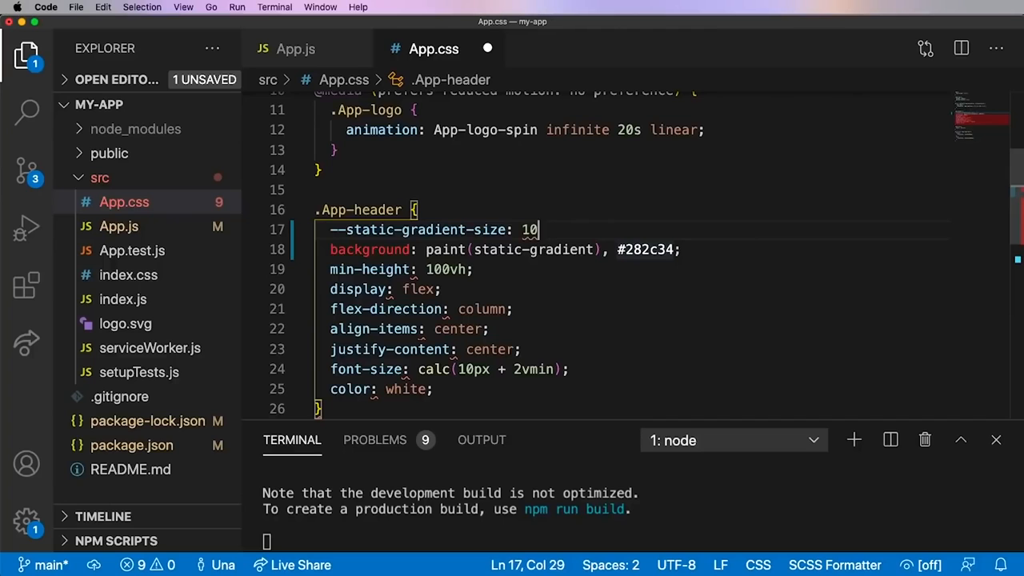
key(cmd+s)
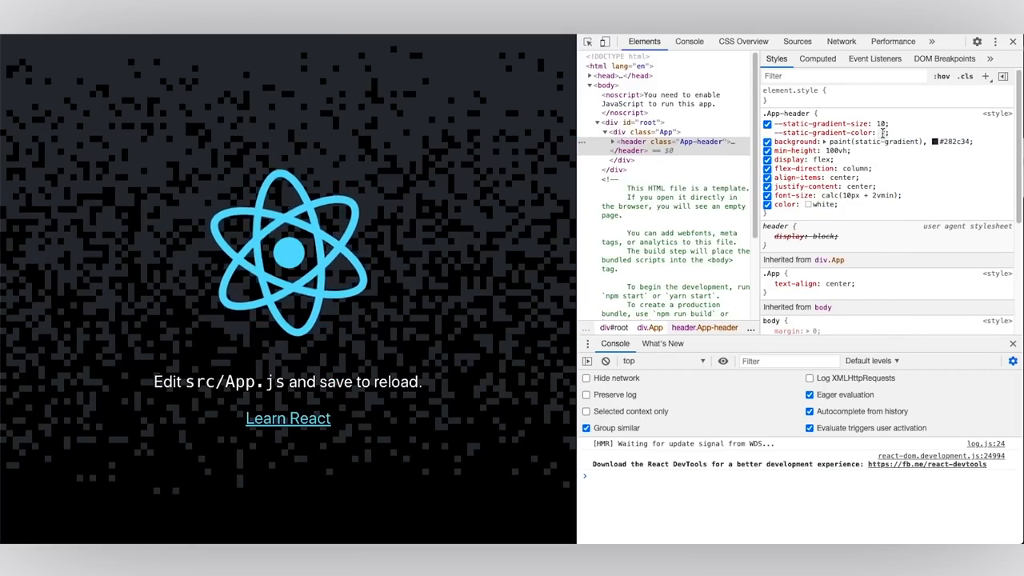
Set --static-gradient-color to the muted purple-grey #625d79 via the DevTools picker and add it to App.css
text(red)
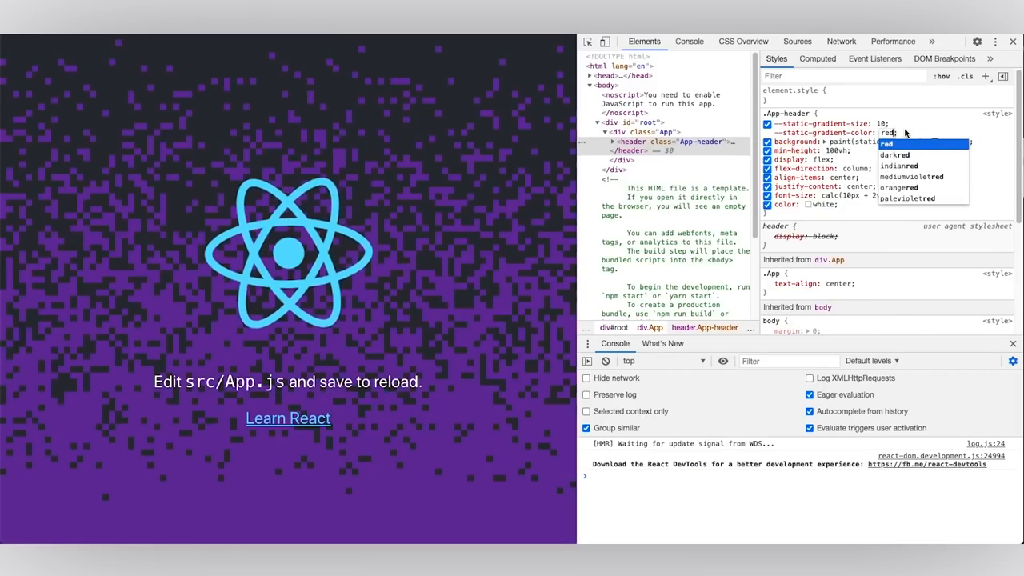
click(883, 133)
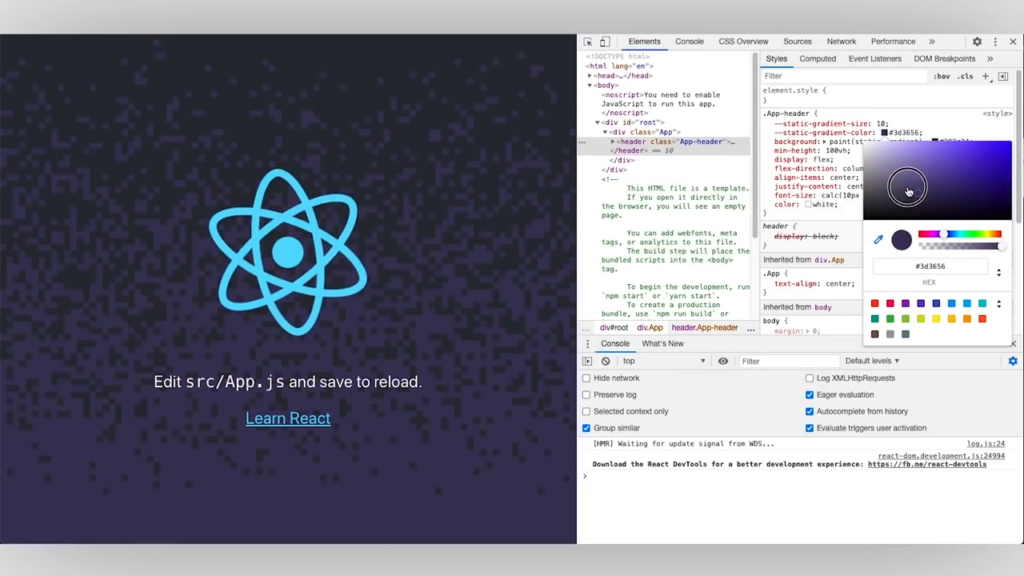
drag(909, 190, 888, 178)
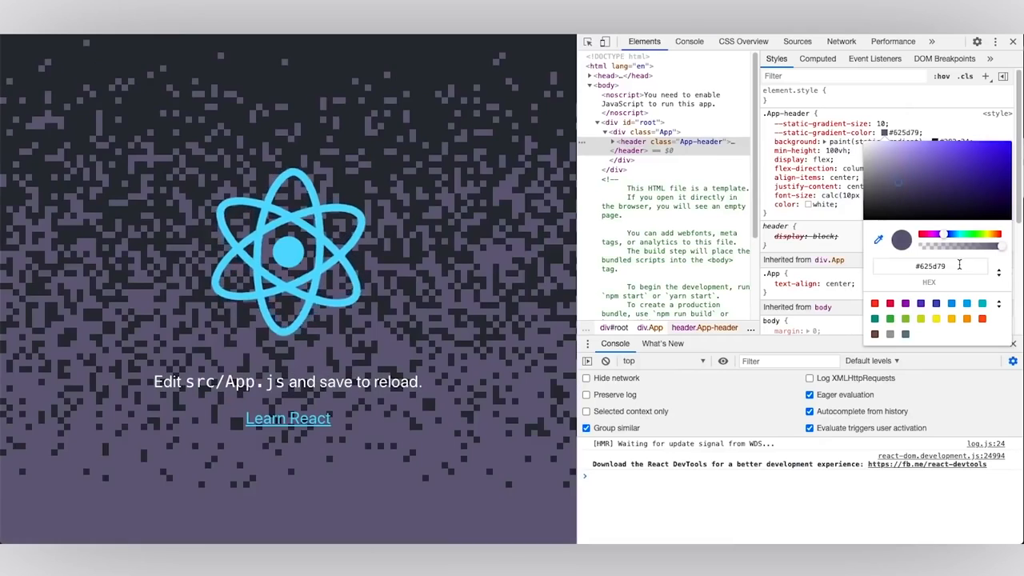
click(930, 265)
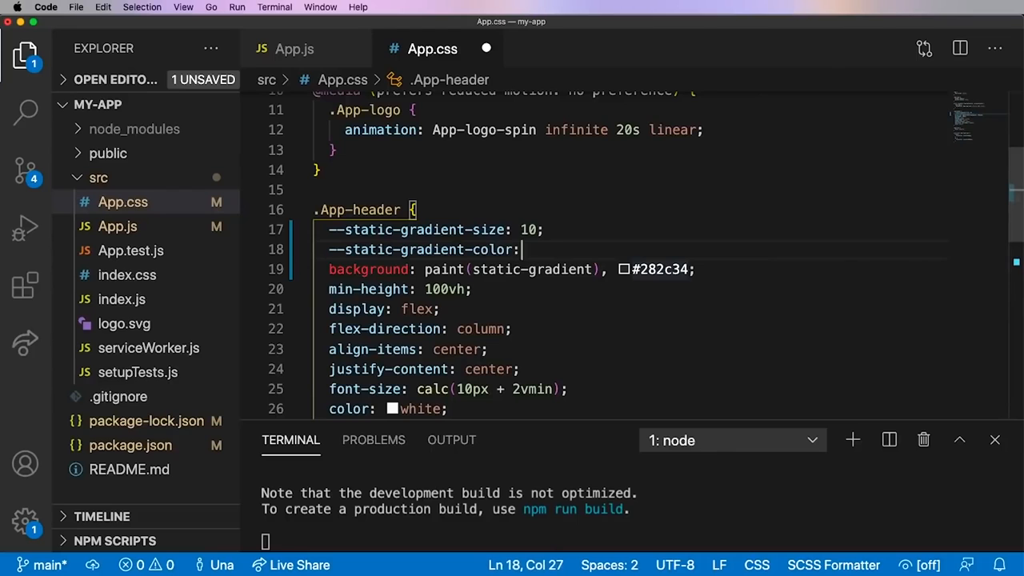
text(#625d79)
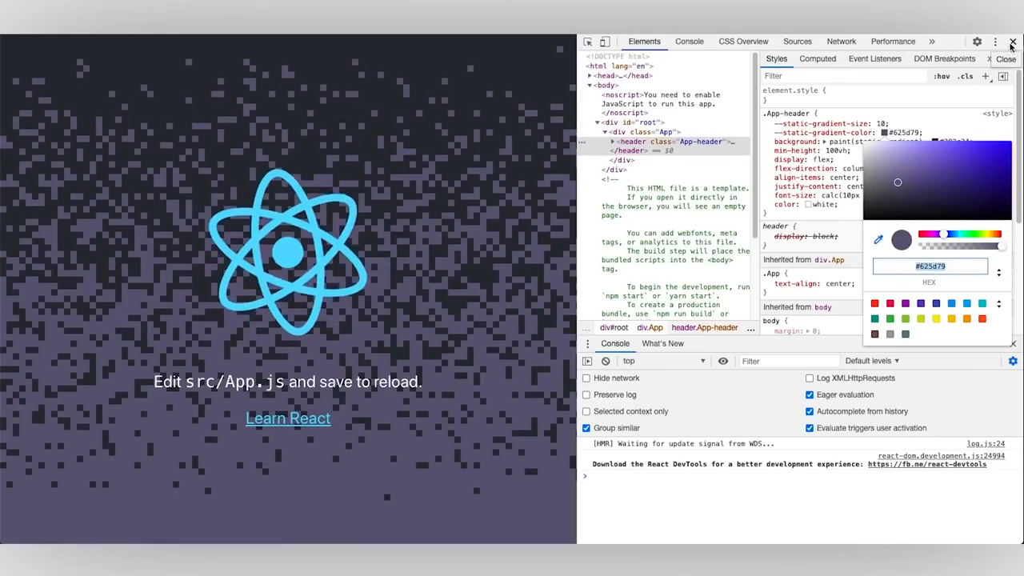
click(1011, 42)
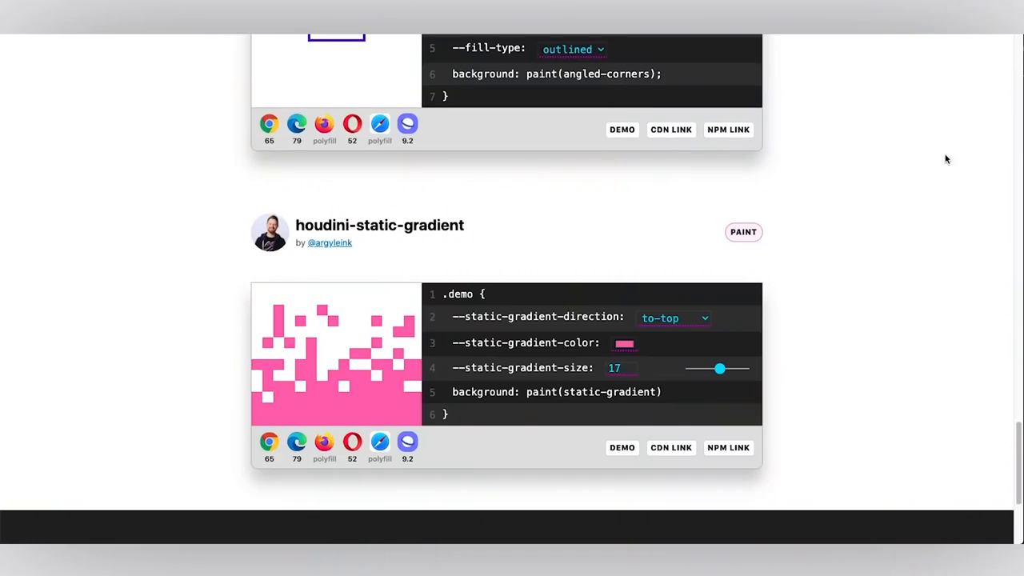
click(803, 99)
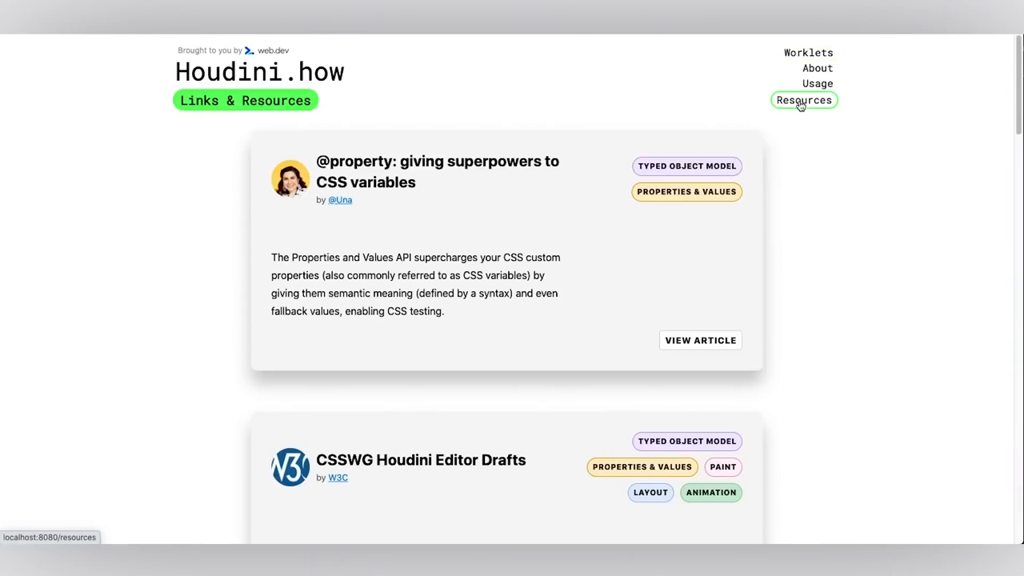
mouse_move(828, 262)
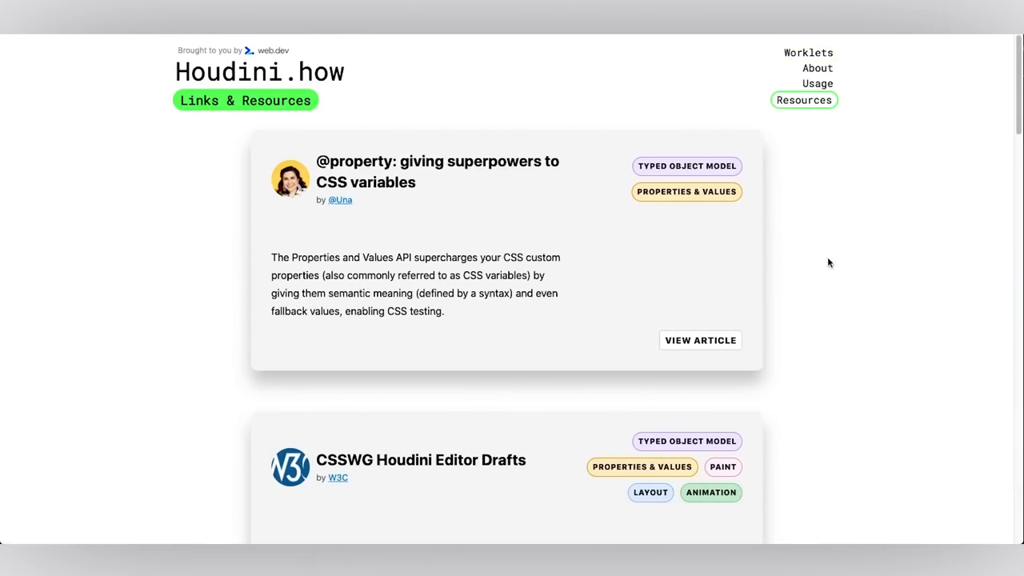
scroll(down, 3)
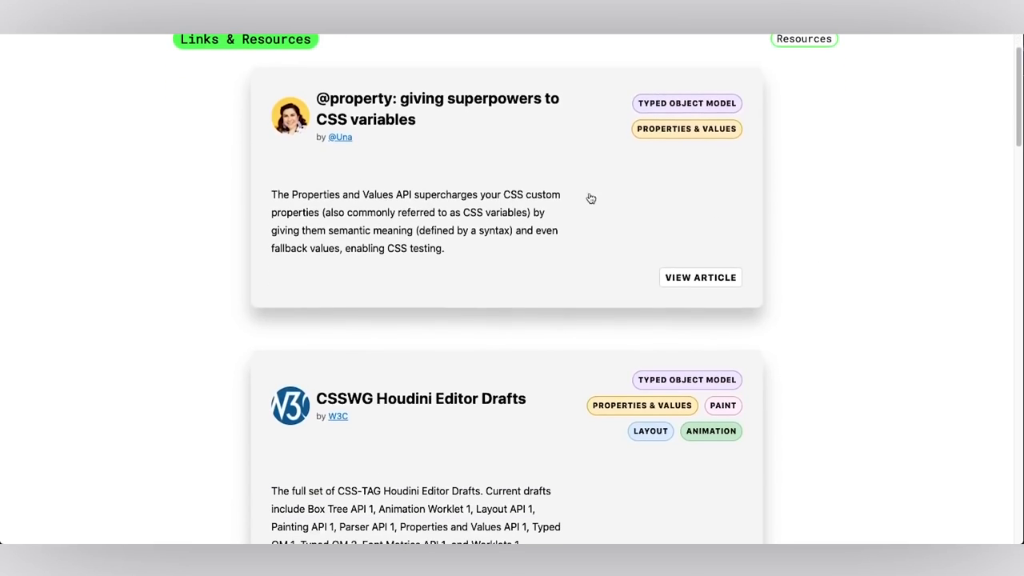
scroll(down, 3)
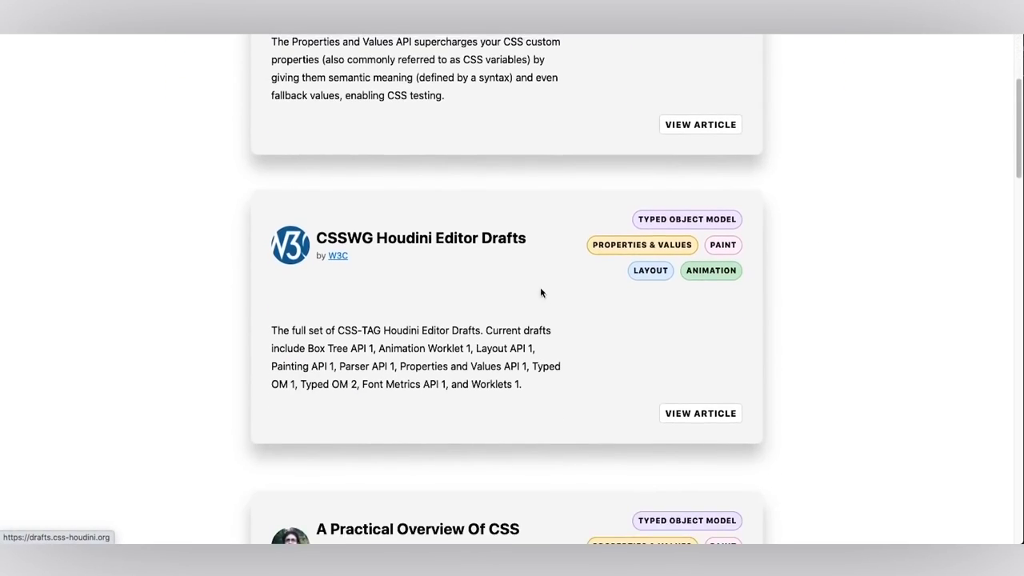
scroll(down, 3)
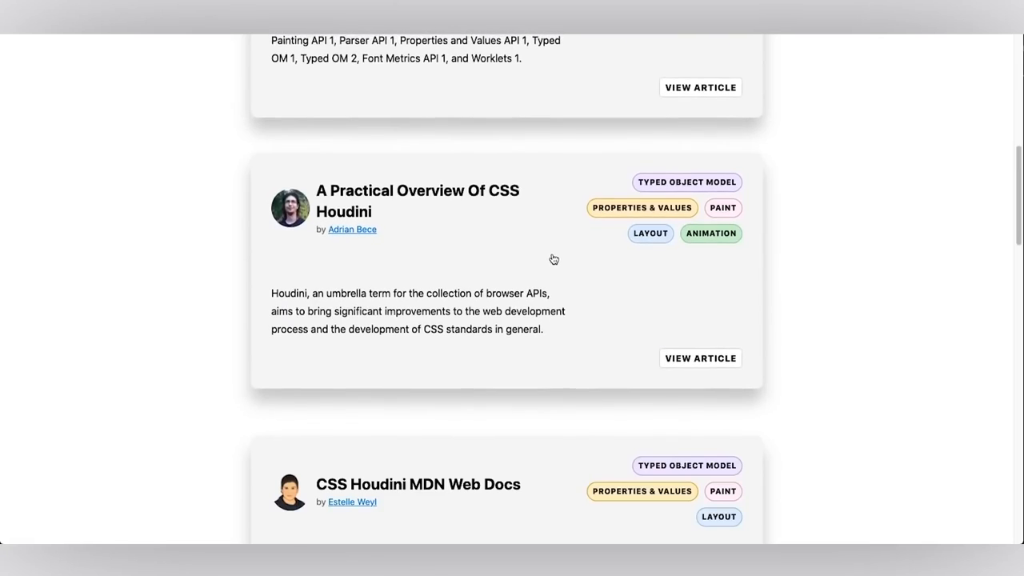
scroll(down, 3)
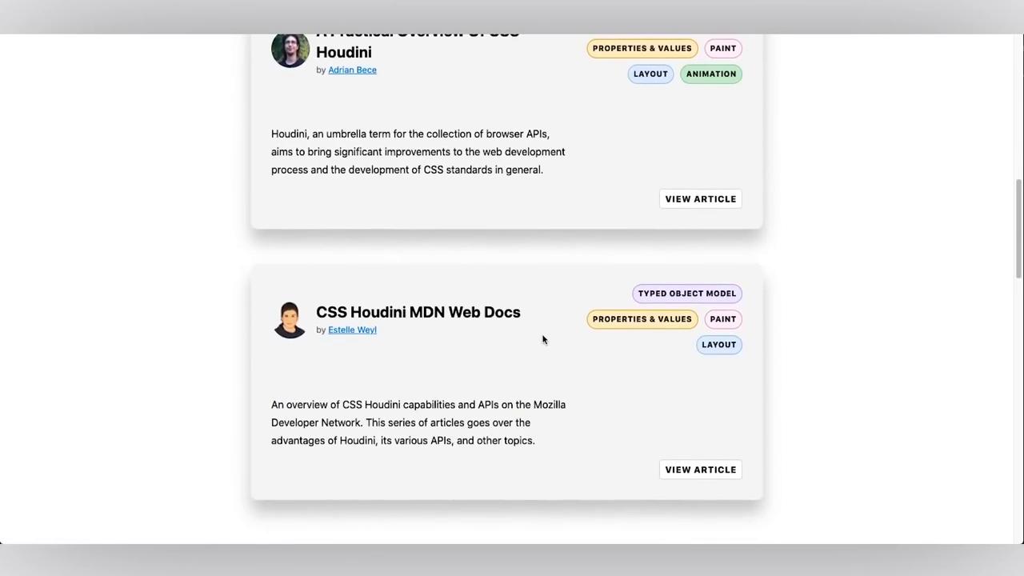
scroll(down, 3)
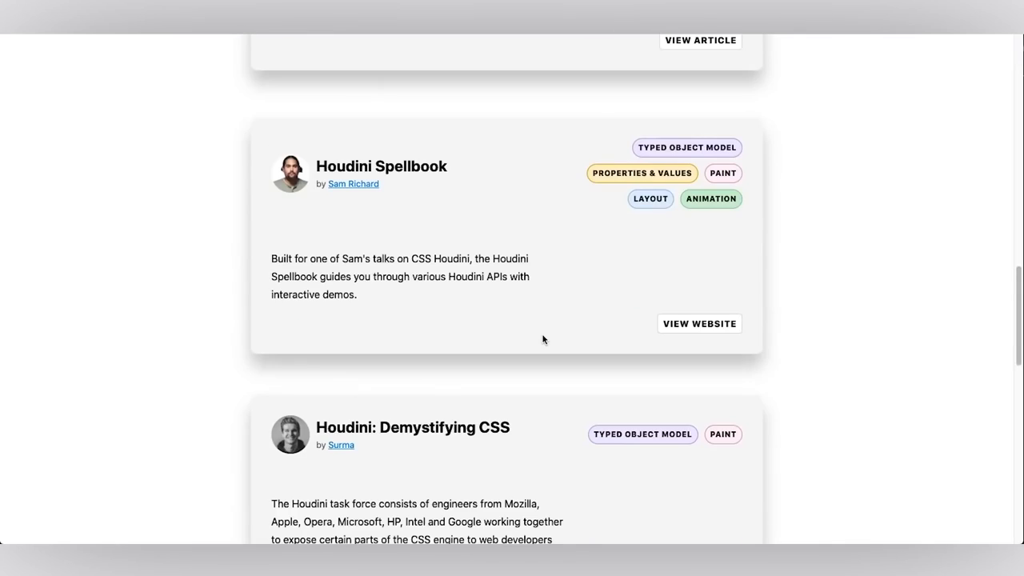
scroll(down, 3)
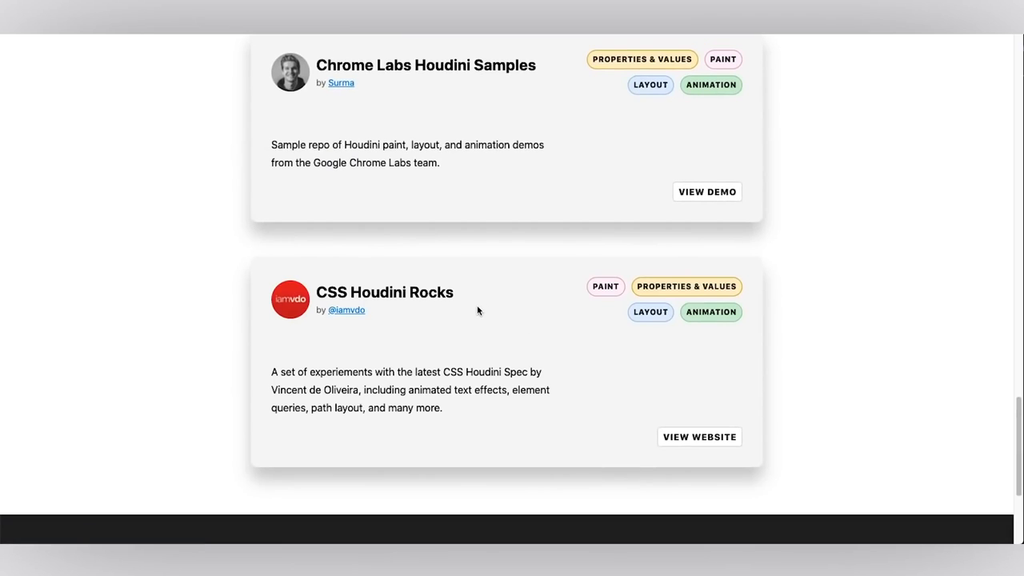
scroll(down, 3)
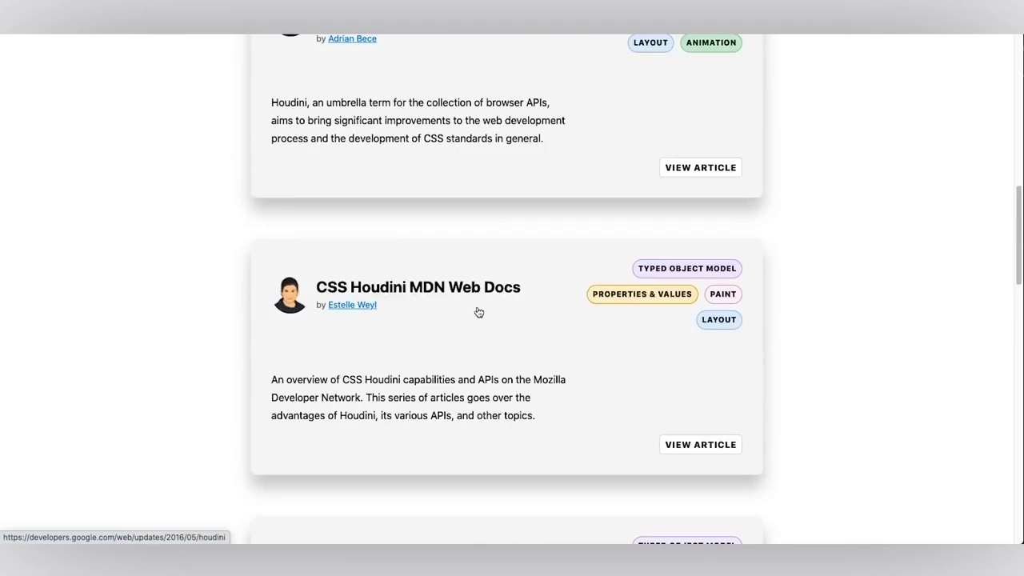
scroll(up, 3)
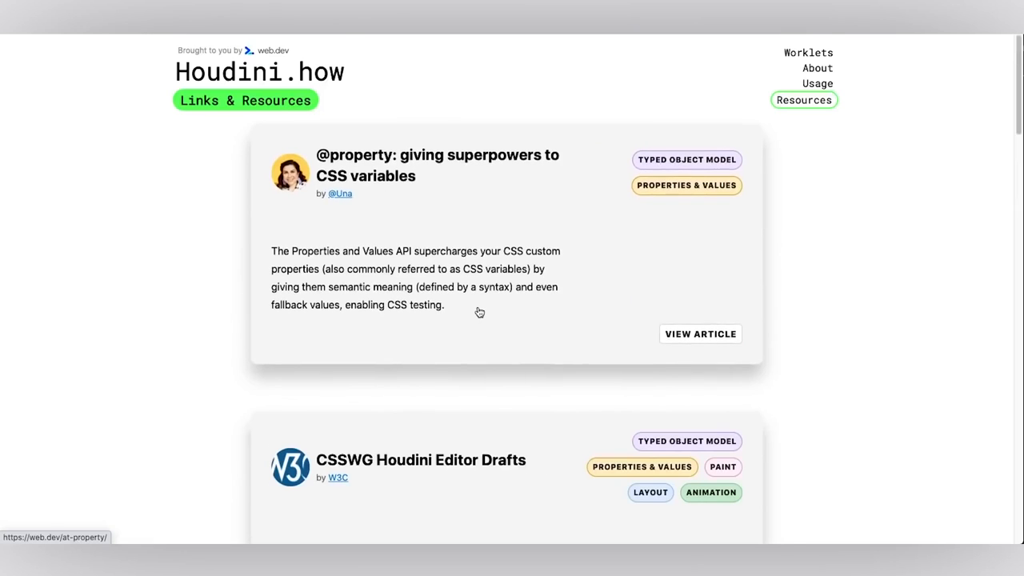